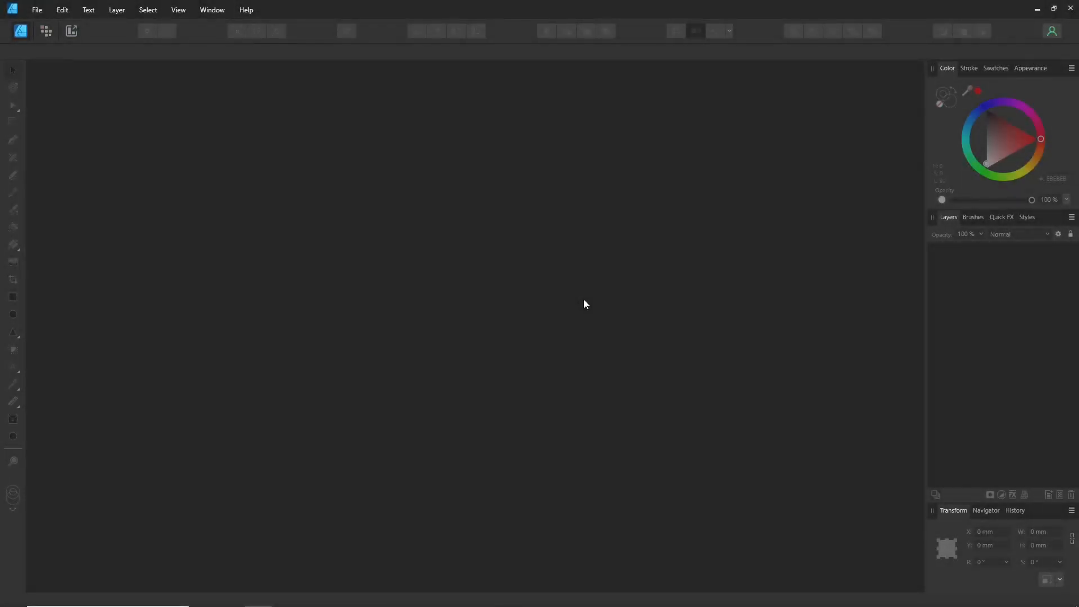
mouse_move(549, 291)
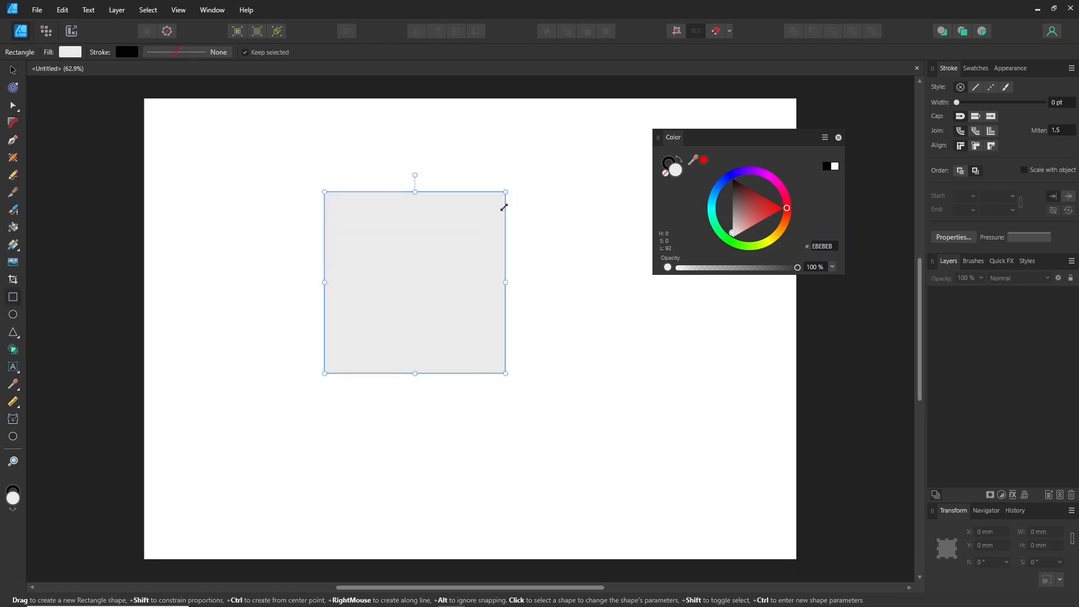
Step: Thicken the square's stroke and give it a pinkish-red fill and muted blue outline
left_click_drag(957, 102, 1007, 102)
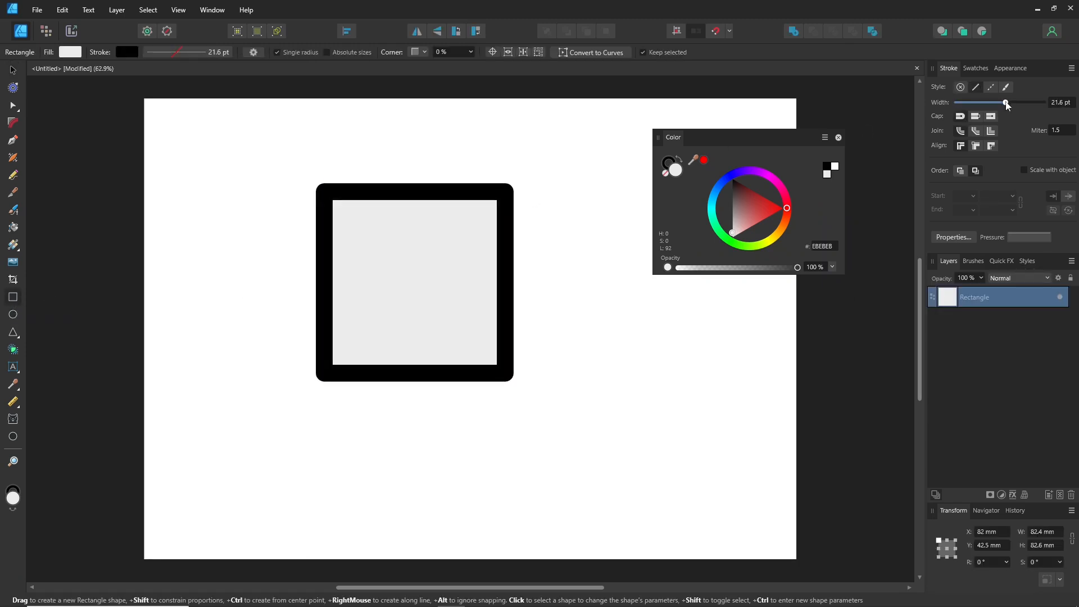
left_click(413, 282)
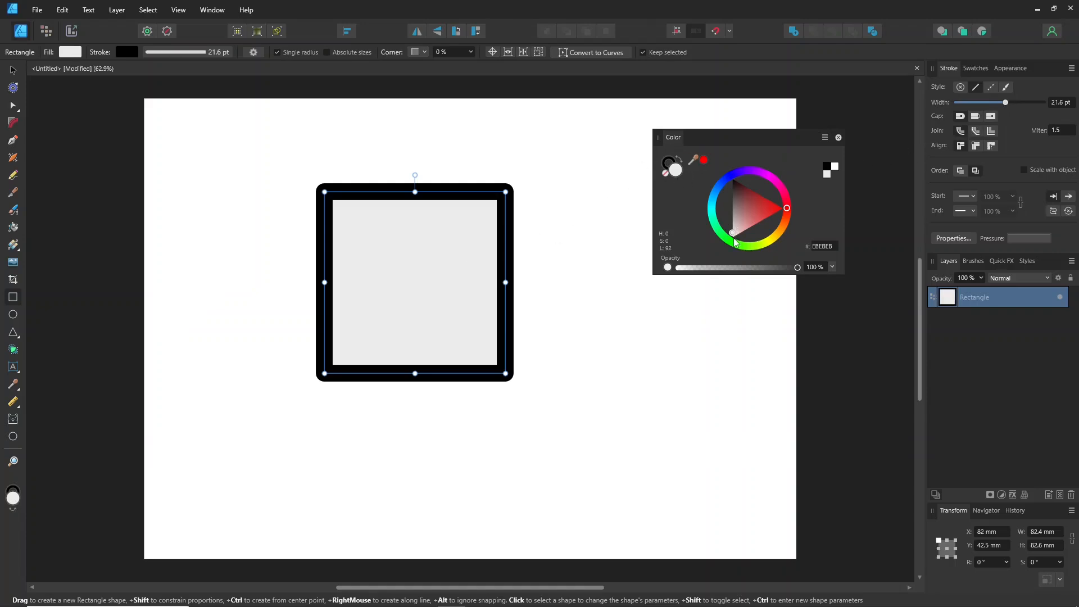
left_click(770, 180)
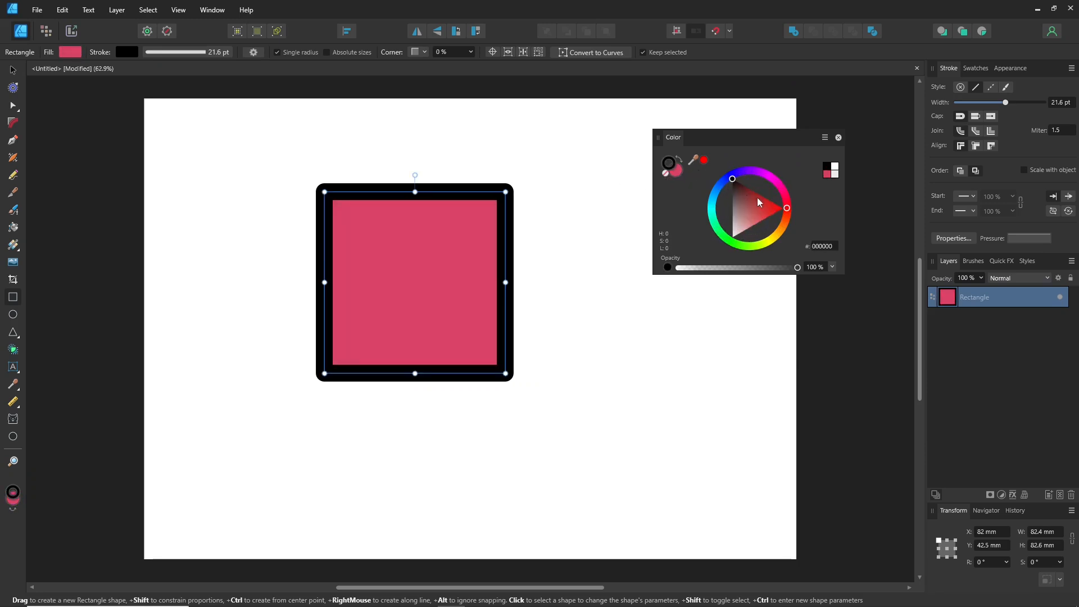
left_click(747, 198)
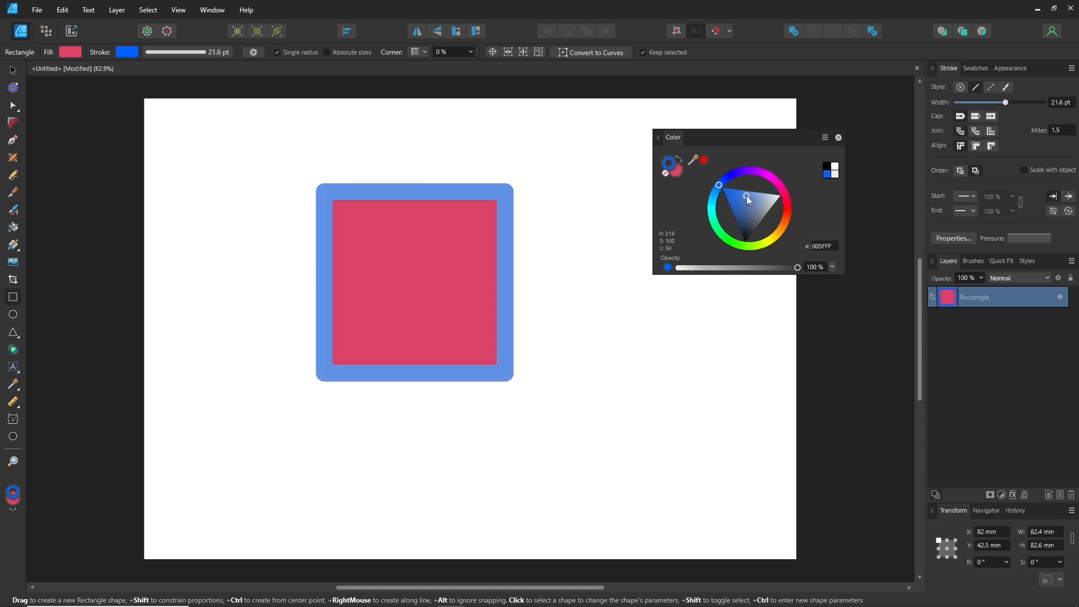
left_click(745, 202)
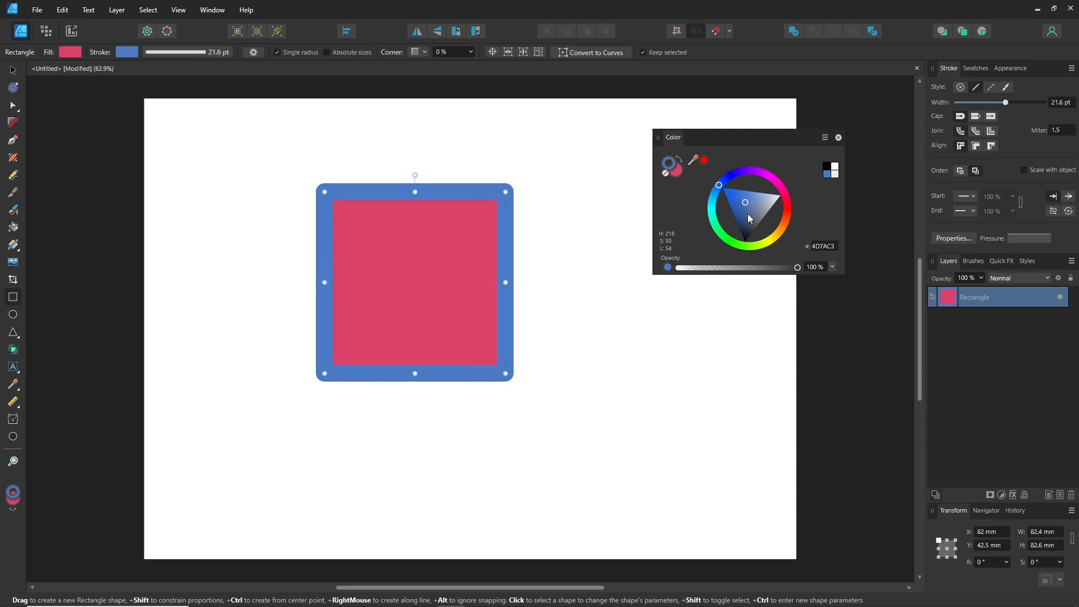
mouse_move(825, 142)
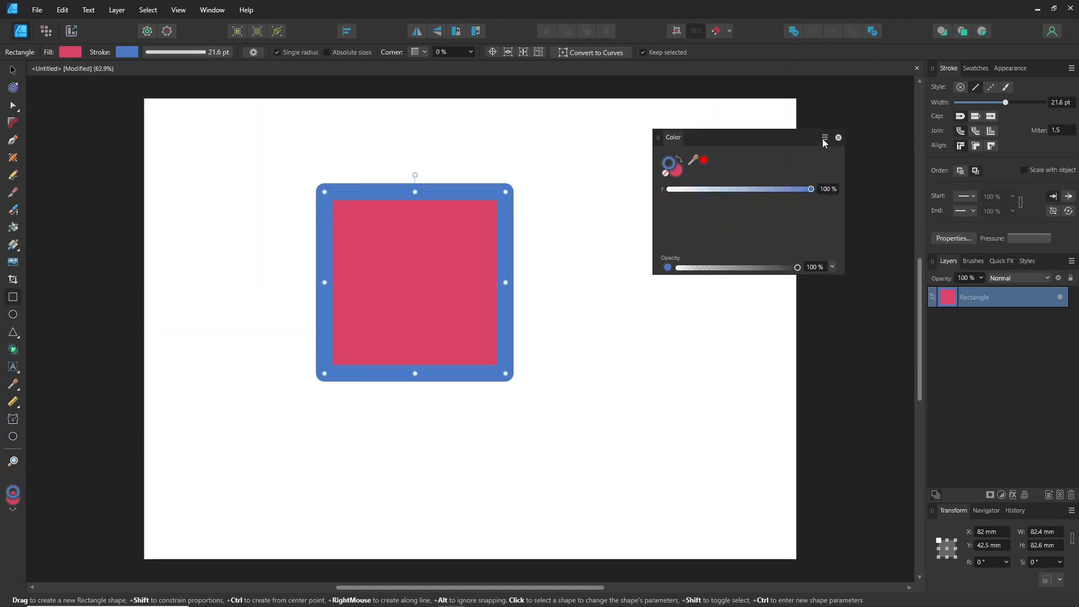
Step: Switch the Color panel back to Wheel, clear the fill, then apply a black border and bright red fill
left_click(824, 137)
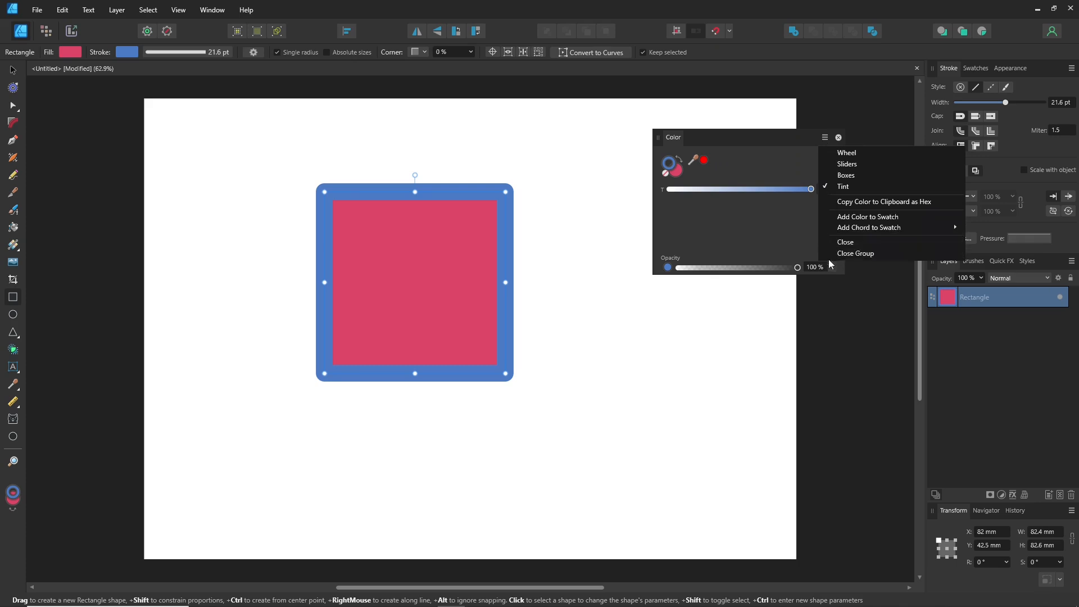
left_click(847, 152)
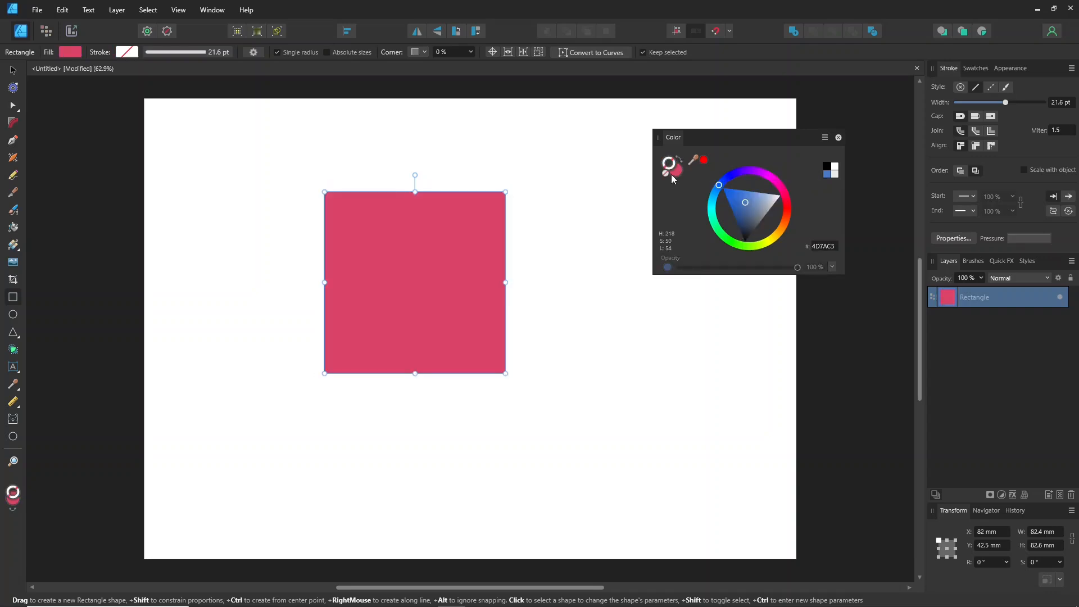
left_click(677, 160)
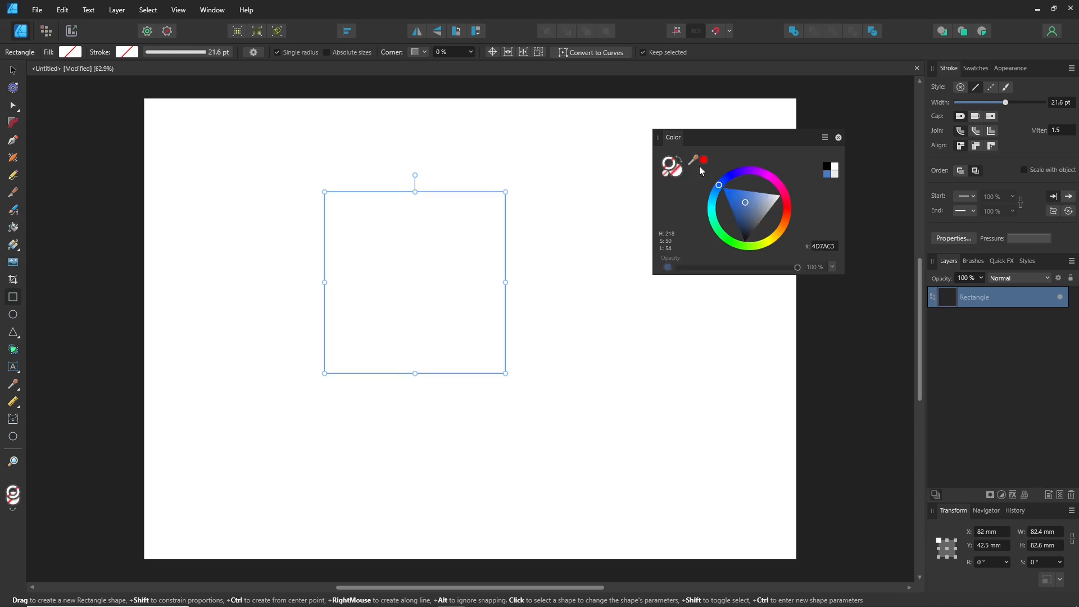
left_click(745, 240)
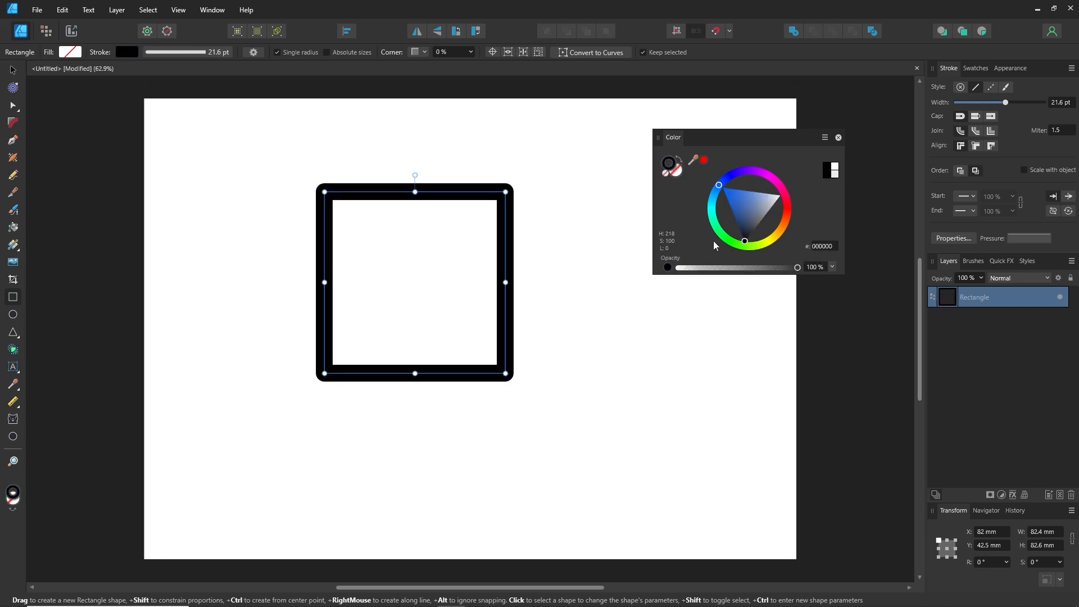
left_click(782, 199)
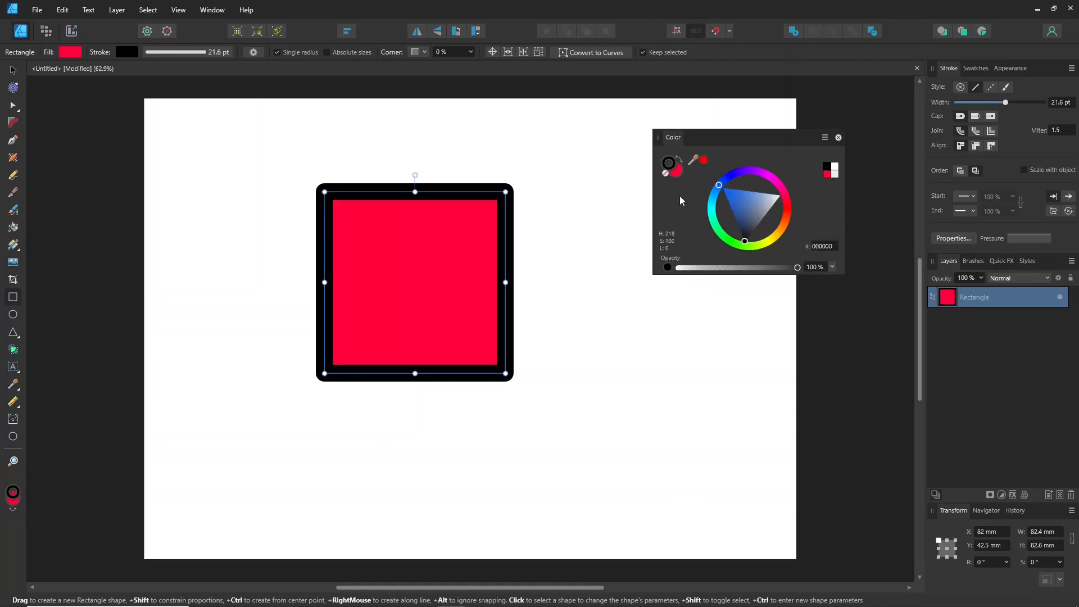
left_click(783, 199)
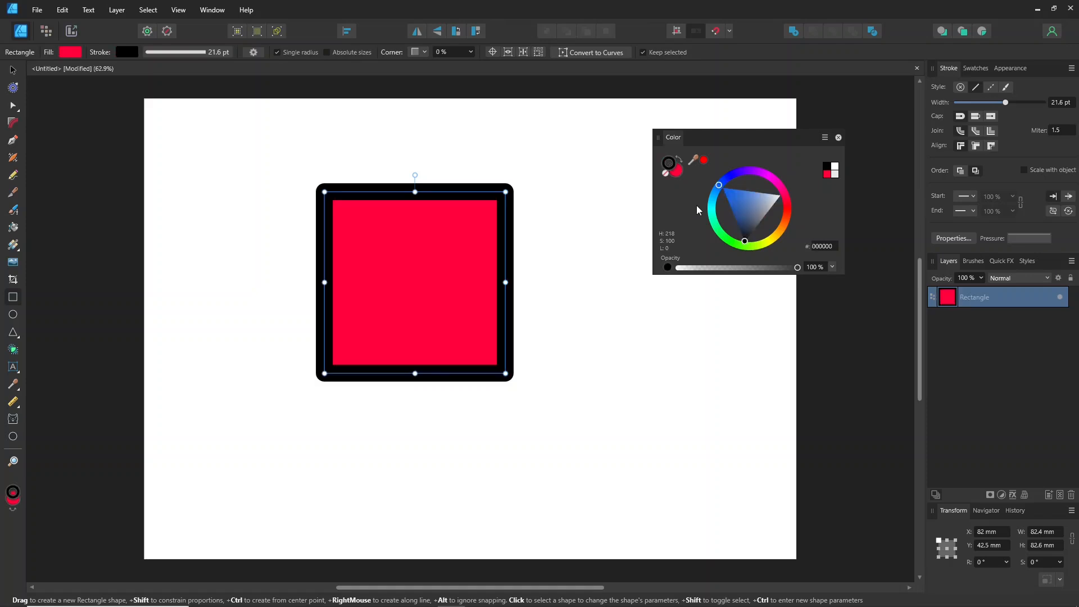
left_click(783, 199)
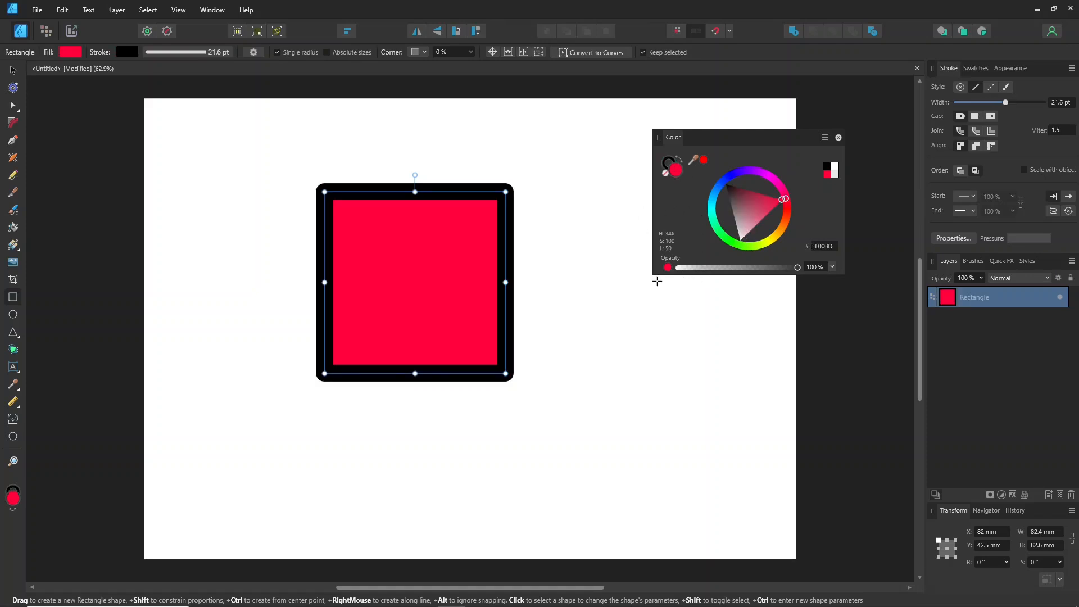
mouse_move(12, 315)
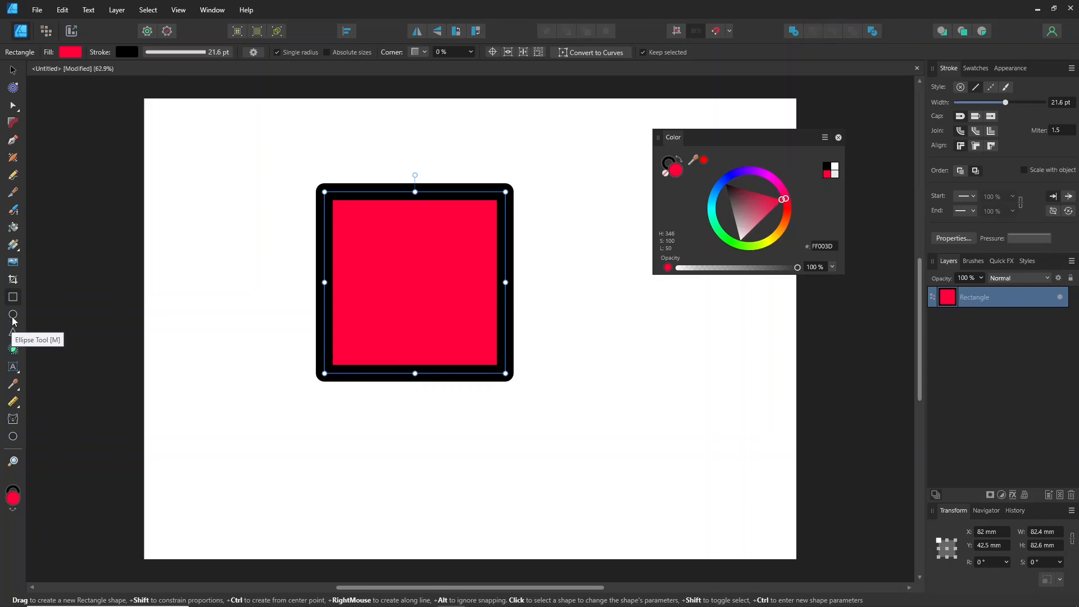
Step: Draw a blue-filled, green-bordered circle overlapping the square's lower right, then reposition it
left_click_drag(518, 317, 666, 468)
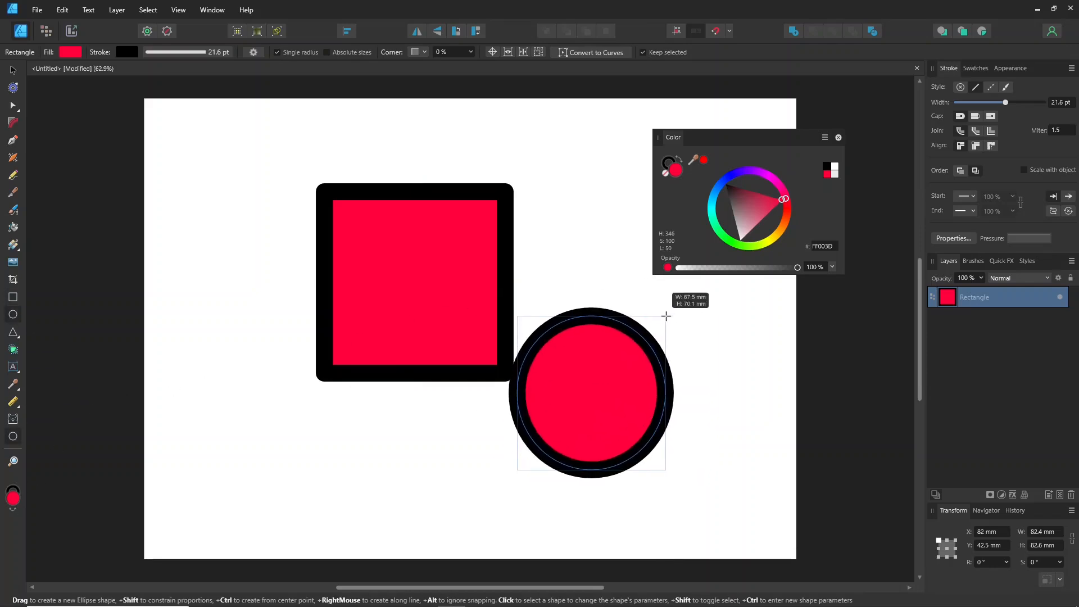
left_click(591, 391)
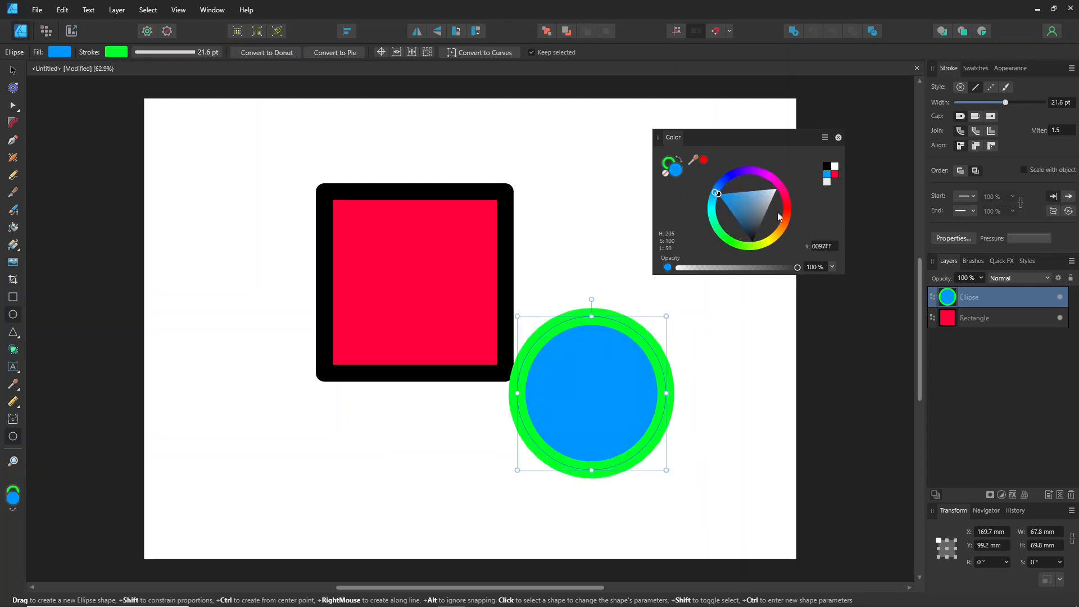
left_click(413, 282)
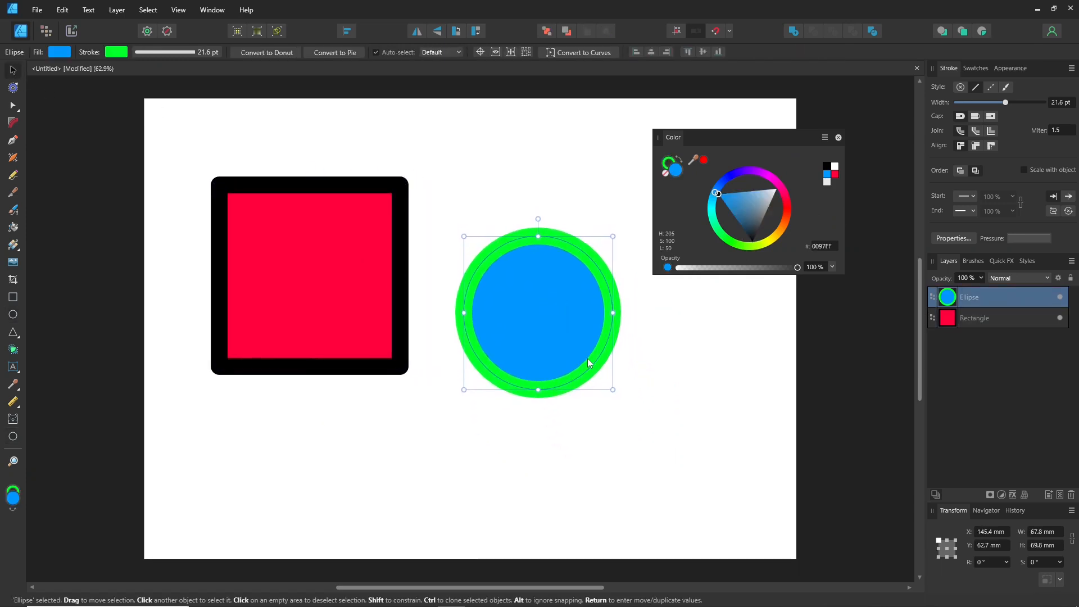
left_click_drag(674, 137, 708, 130)
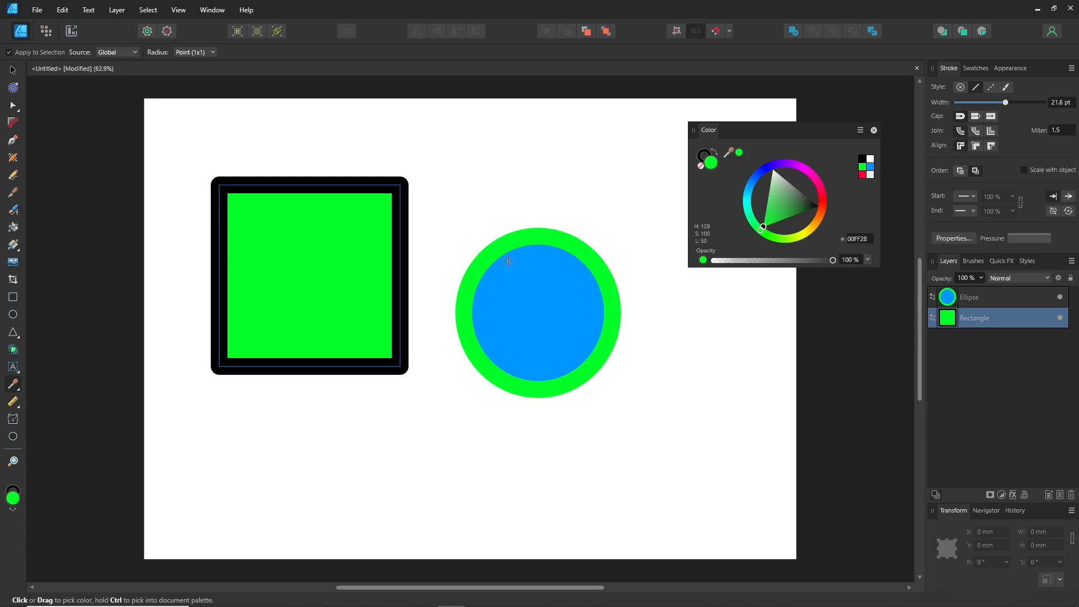
mouse_move(12, 83)
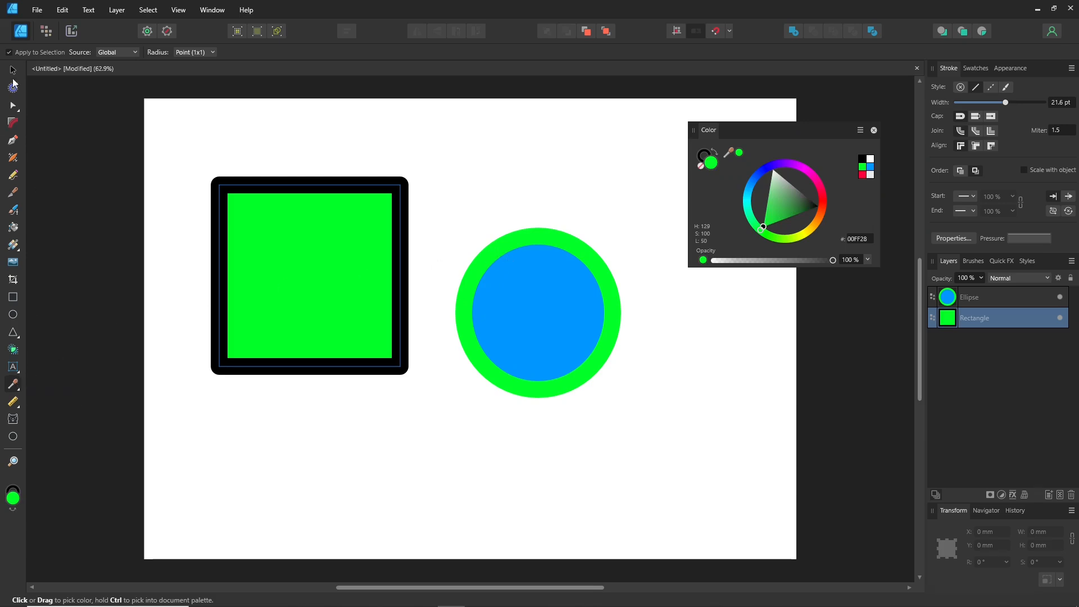
Step: Briefly recolour the square blue with green border, then restore its green fill and black border
left_click(12, 70)
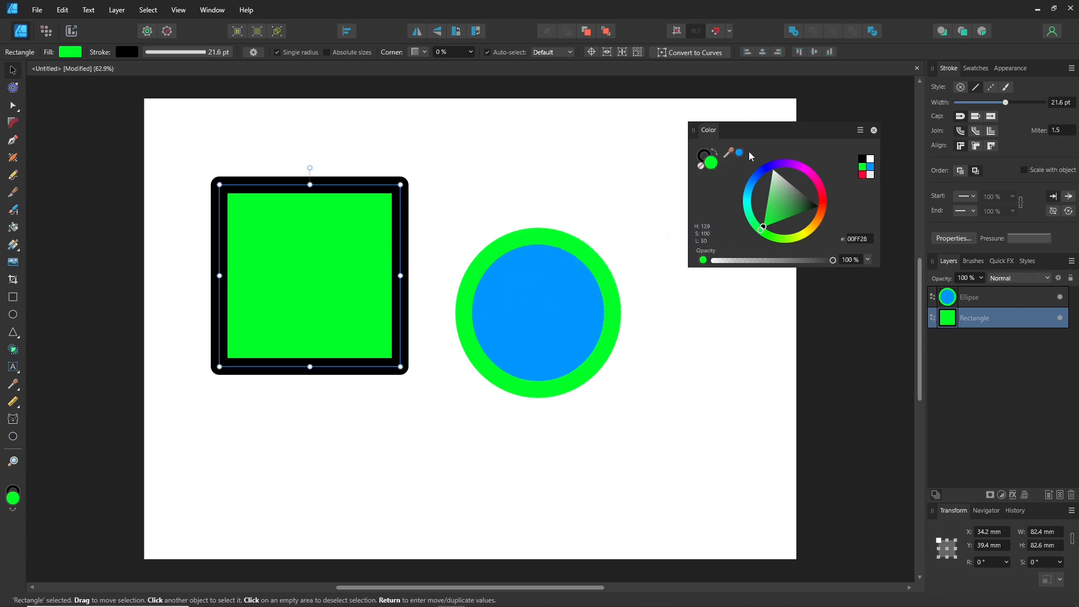
left_click(752, 183)
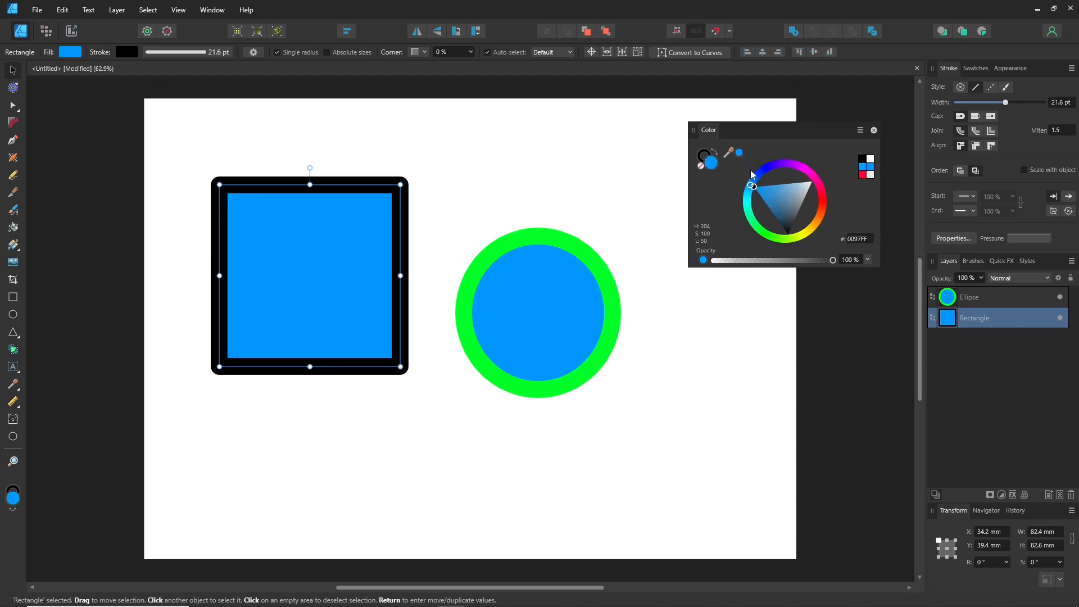
mouse_move(676, 216)
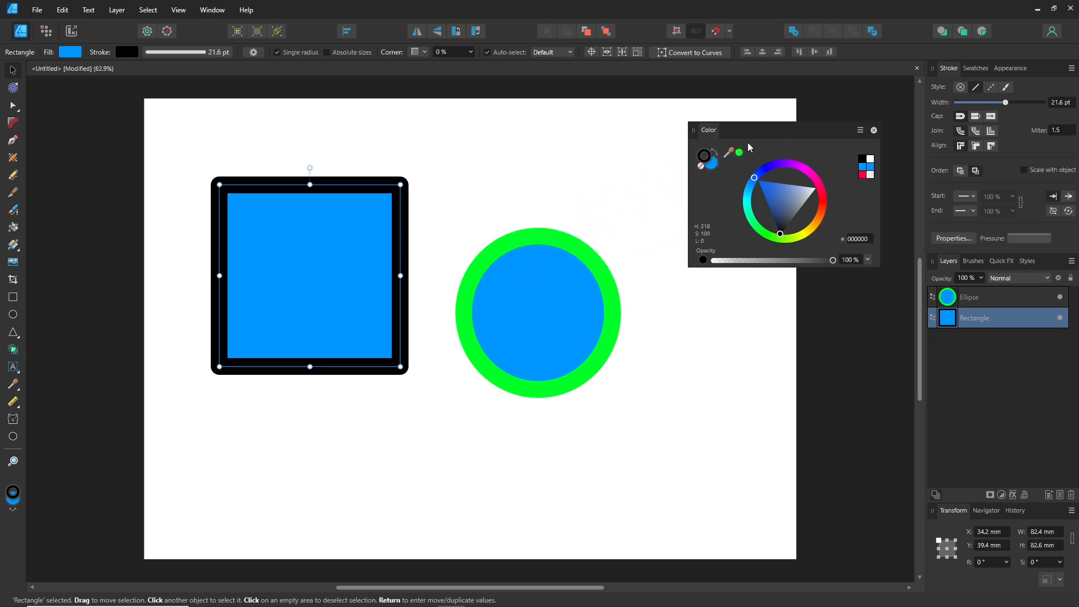
left_click(762, 227)
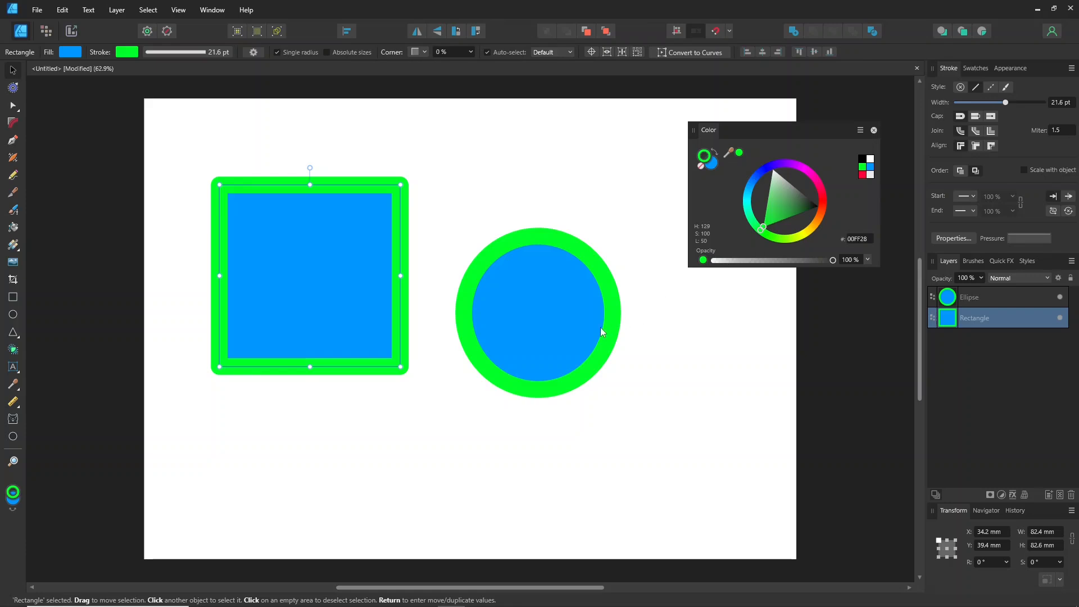
mouse_move(695, 290)
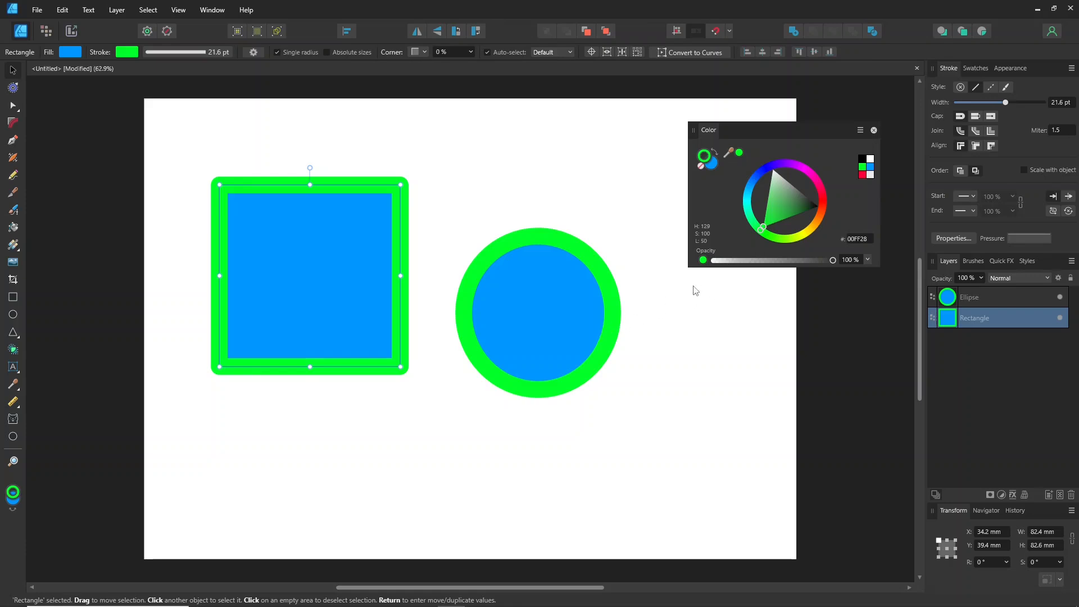
left_click(798, 204)
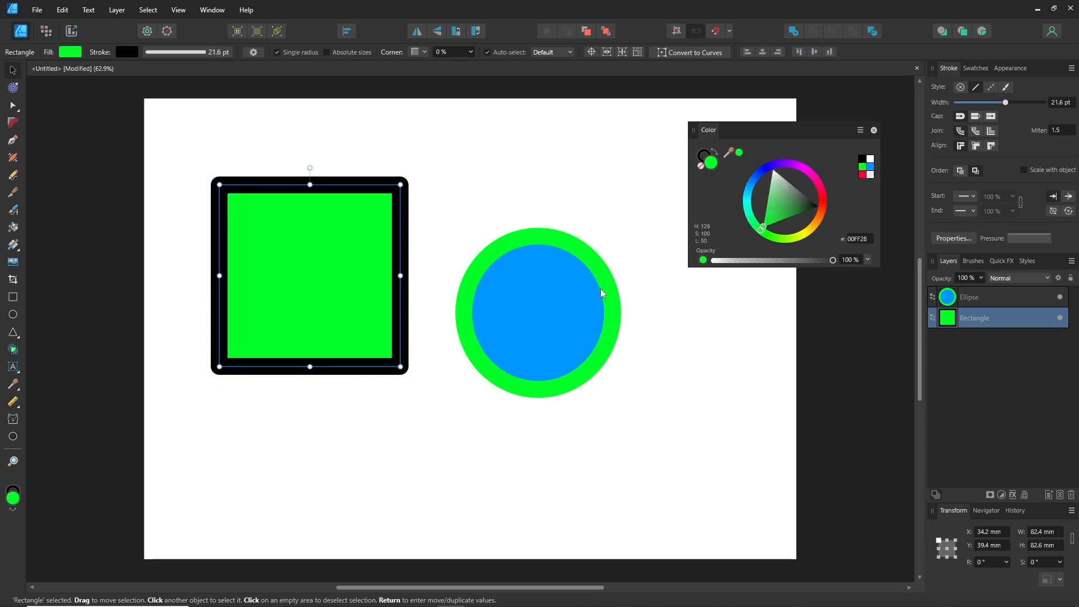
mouse_move(551, 303)
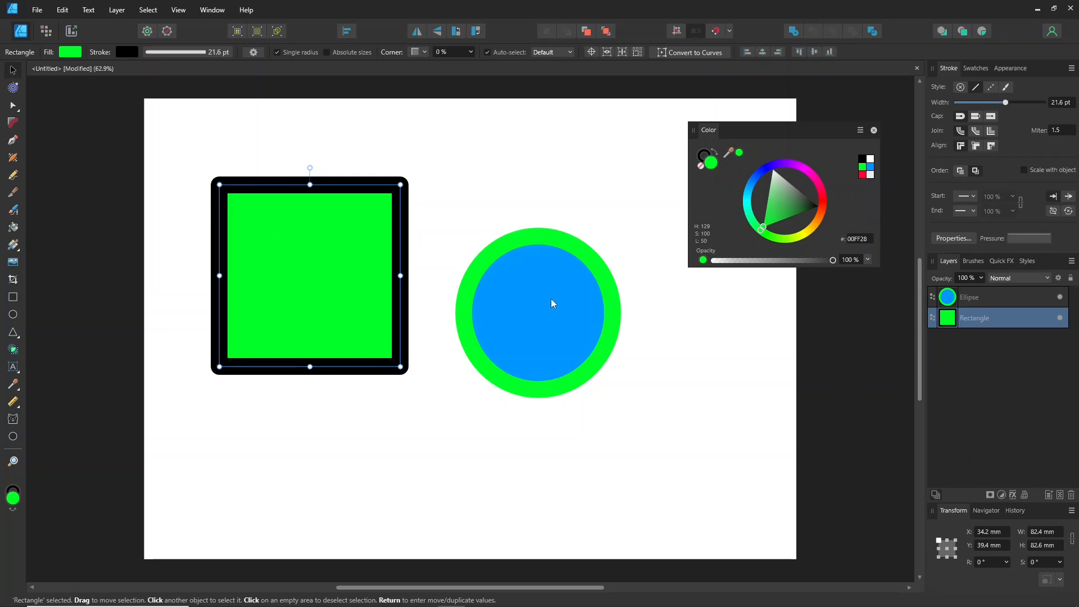
Step: Switch the circle's colour slider from Opacity to Noise and raise the noise
left_click(538, 312)
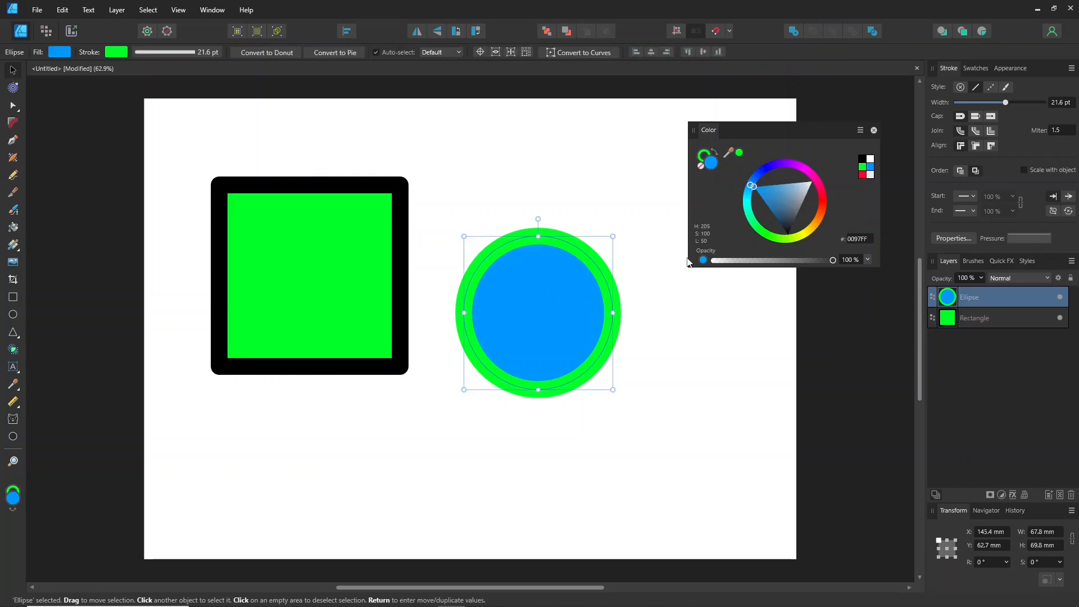
left_click_drag(833, 260, 762, 260)
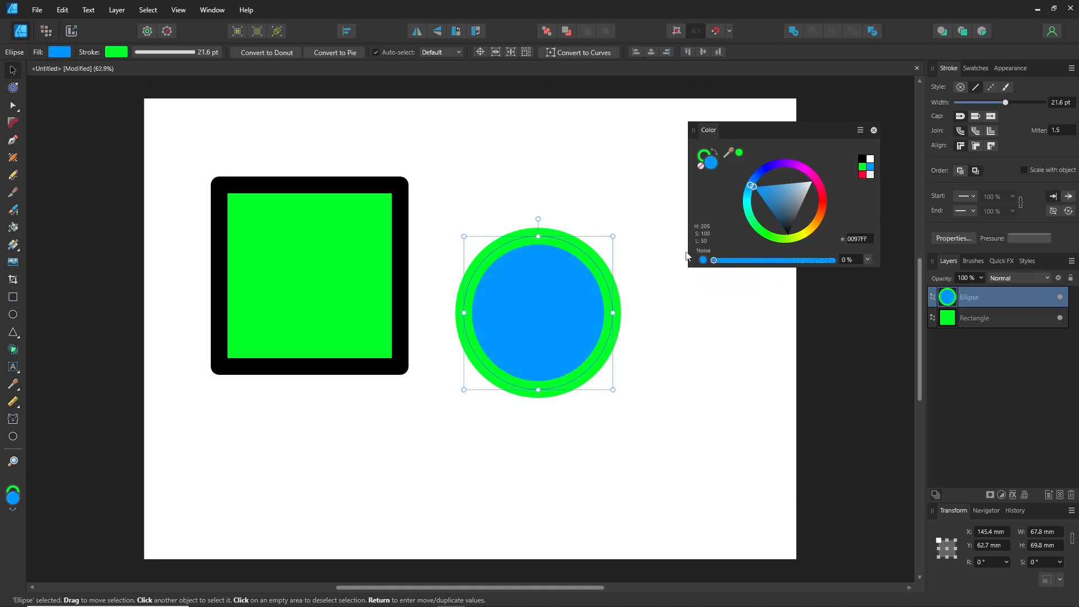
left_click_drag(705, 260, 833, 260)
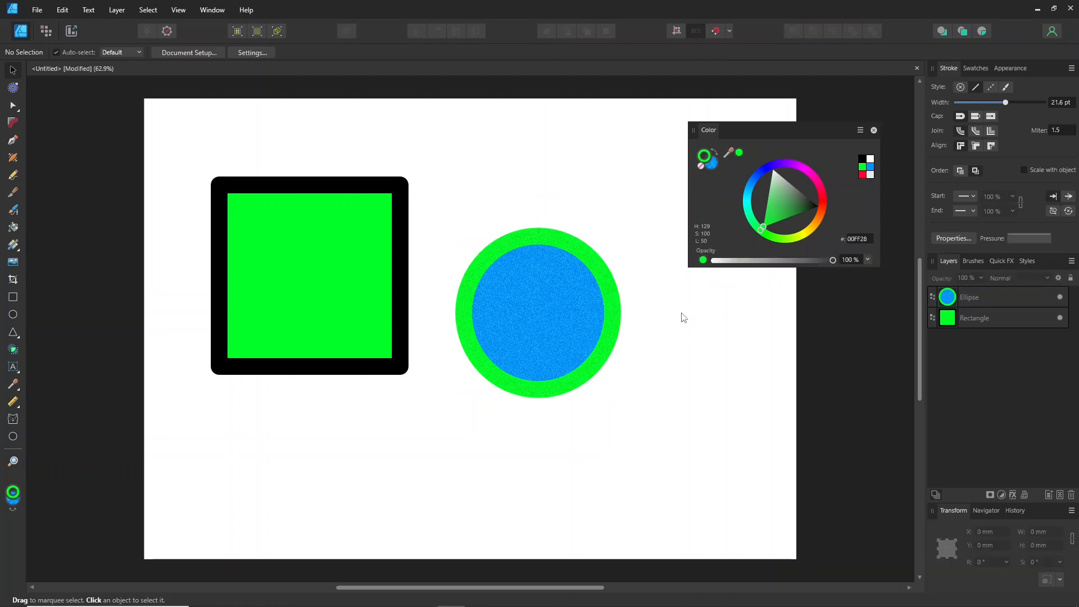
mouse_move(699, 319)
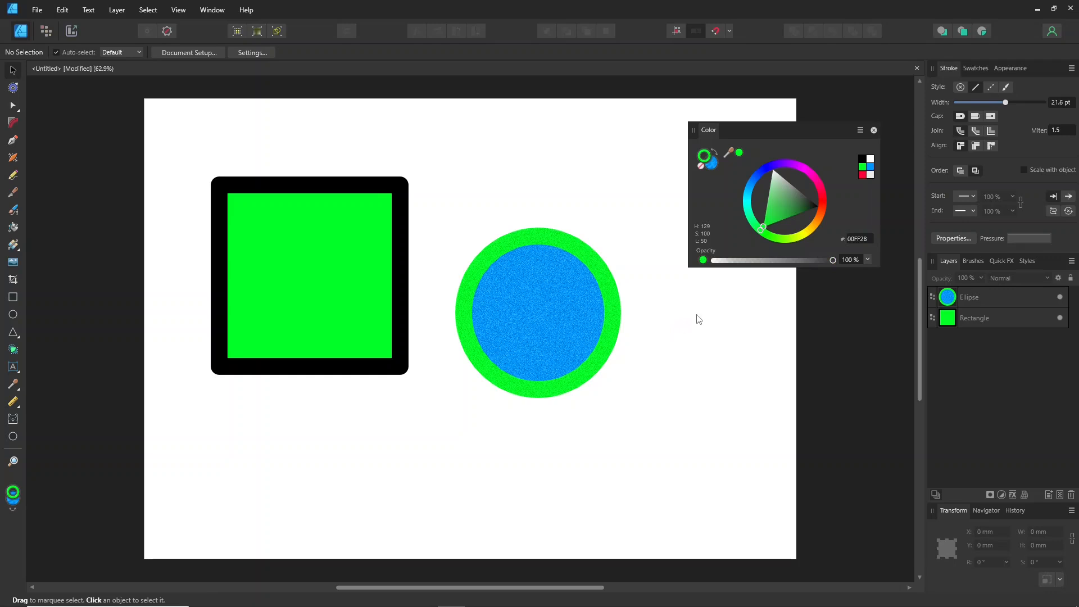
left_click_drag(163, 202, 612, 450)
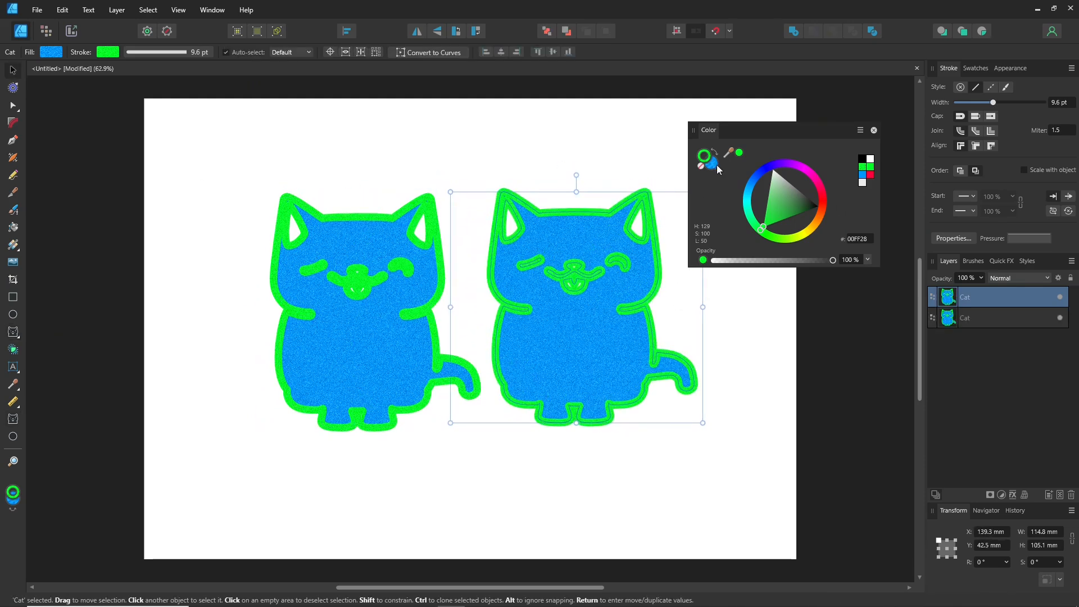
Step: Give the right cat an orange fill and red outline, and open the Swatches panel menu
left_click(810, 225)
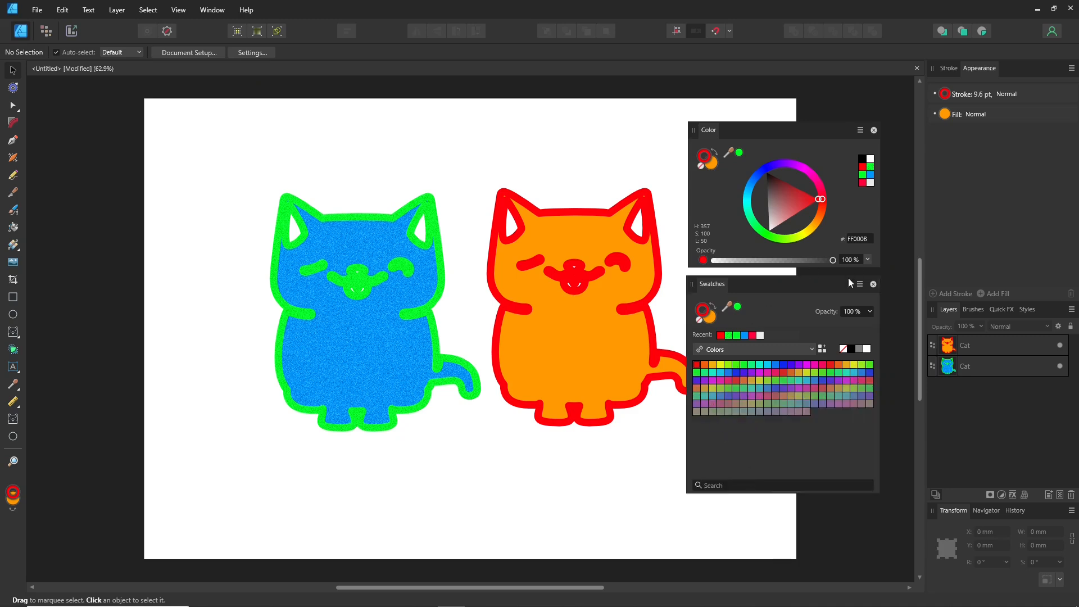
left_click(859, 284)
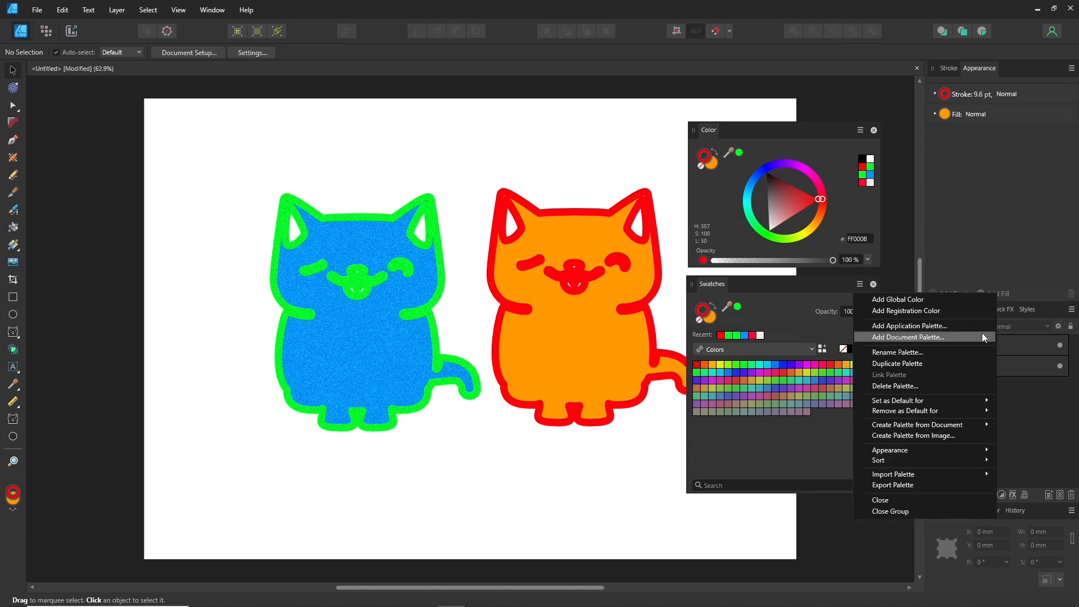
Step: Add a document palette named 'tutorial color'
left_click(908, 337)
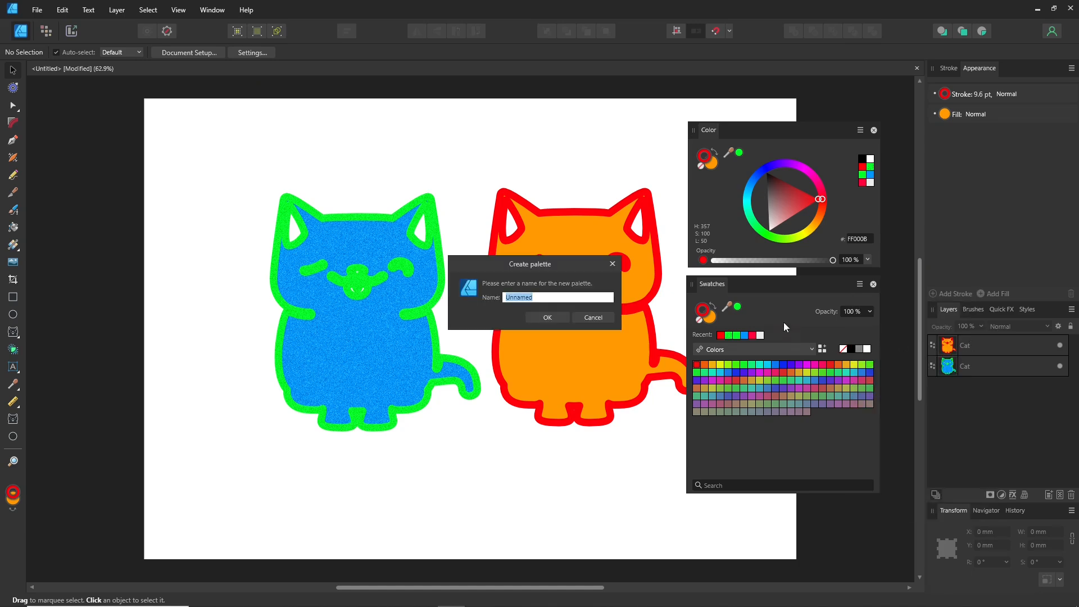
type("tutorial colo")
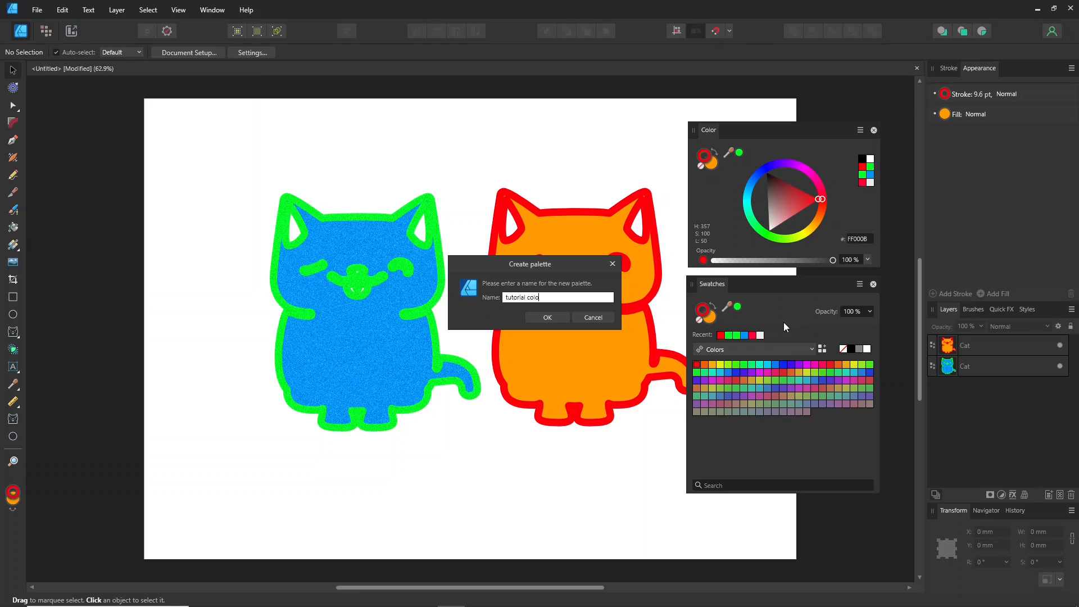
left_click(547, 317)
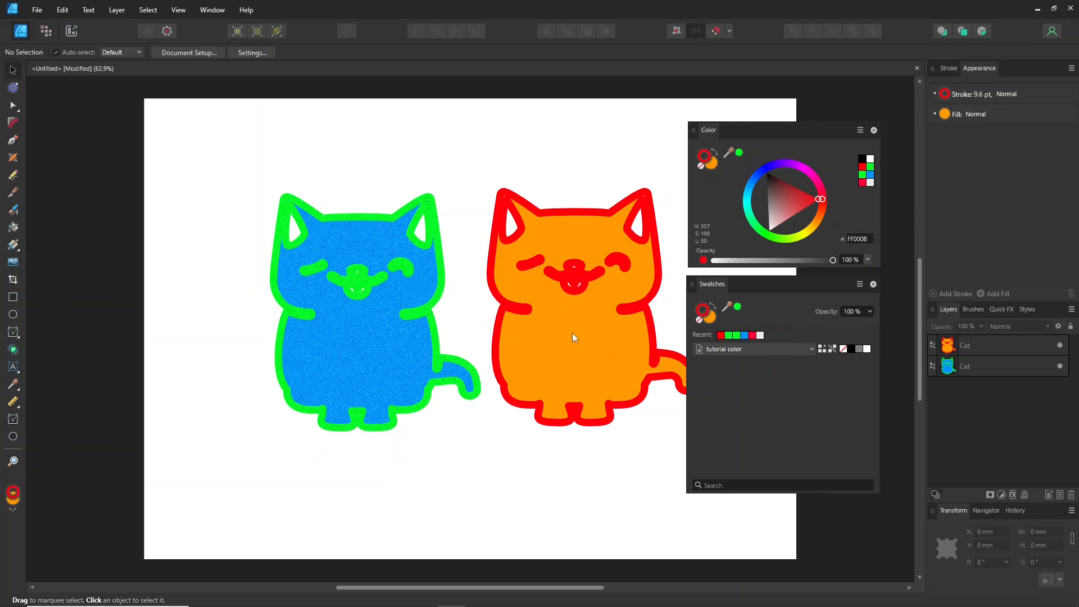
Step: Add orange and red swatches and make the left cat's fill and outline red
left_click(574, 338)
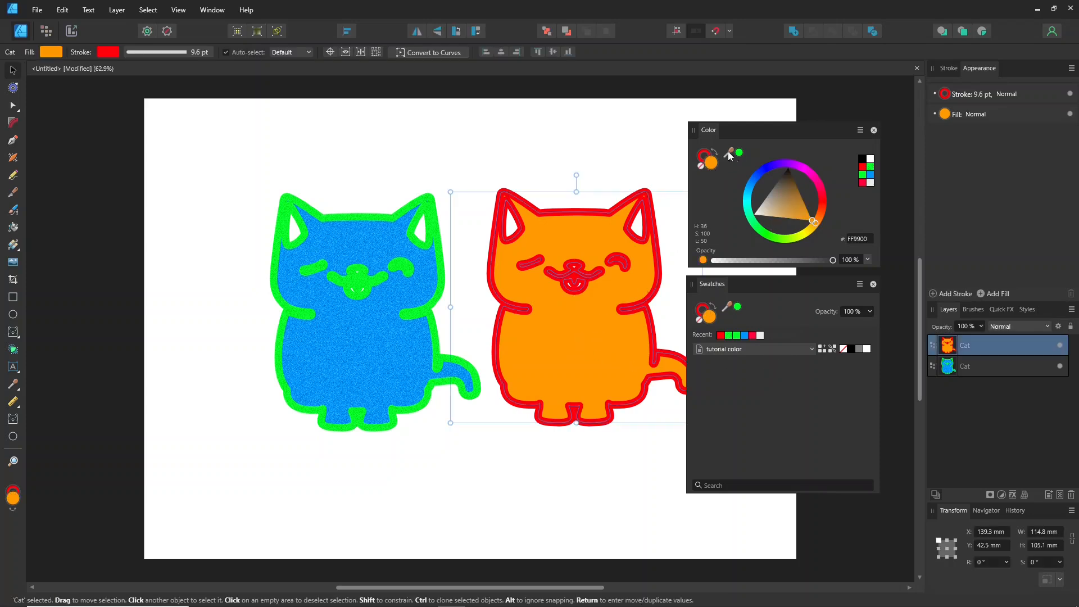
mouse_move(822, 349)
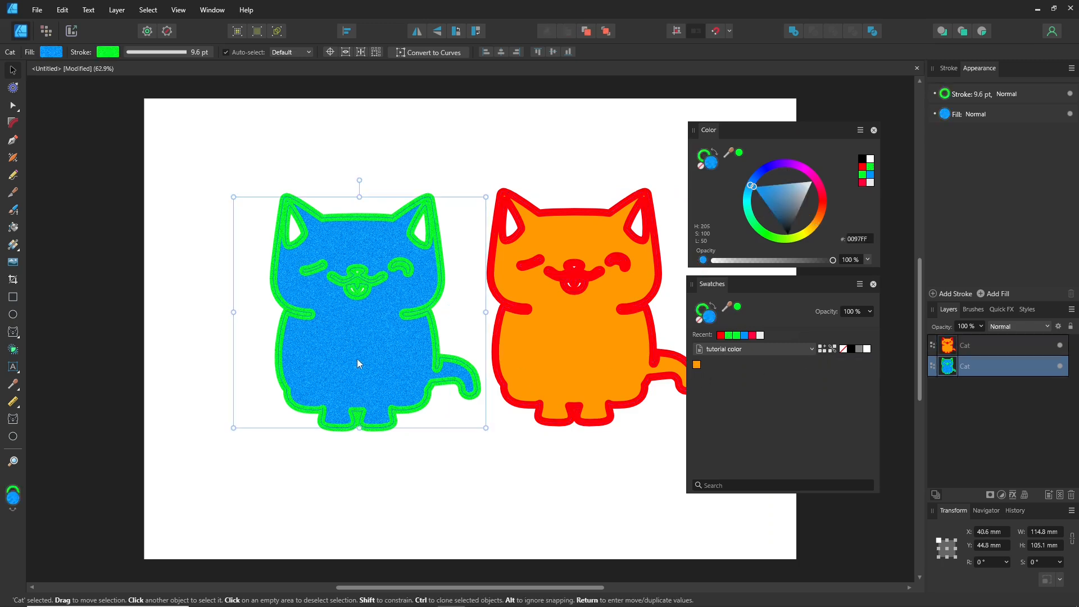
left_click(696, 364)
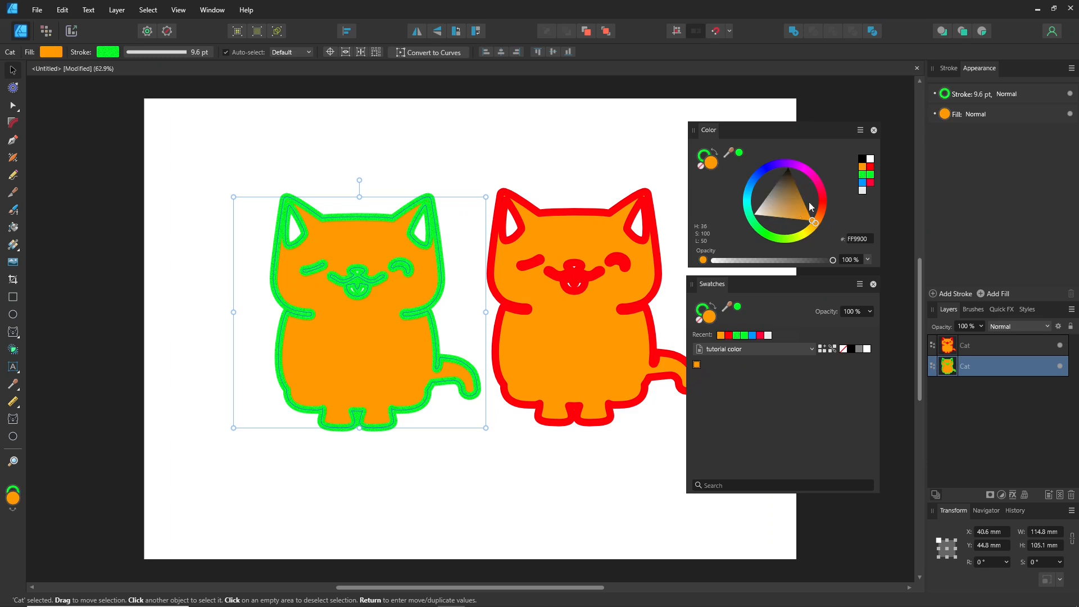
left_click(796, 203)
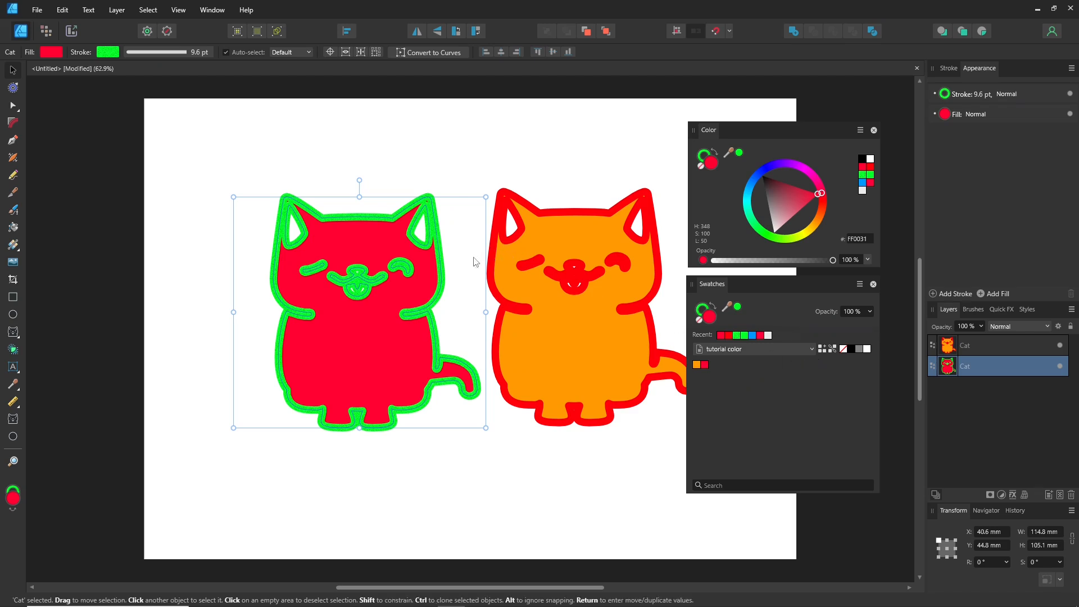
mouse_move(451, 269)
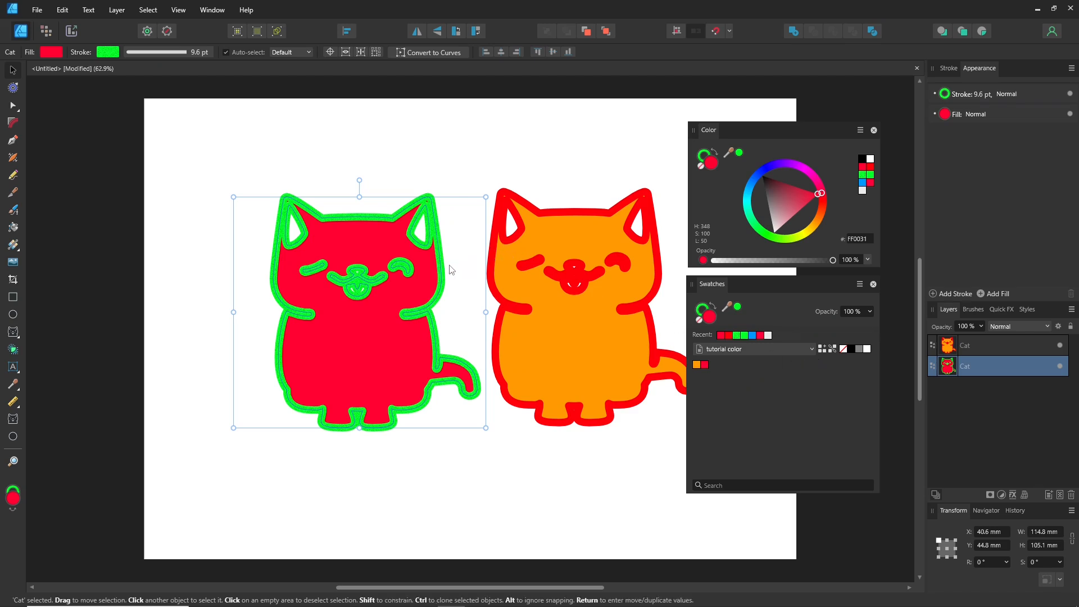
left_click(703, 364)
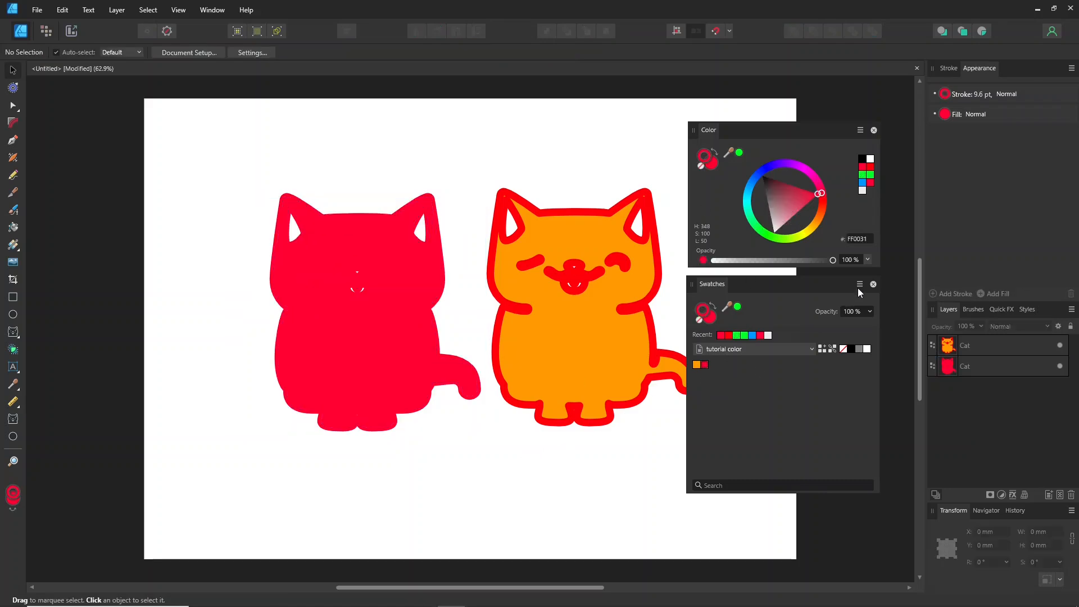
Step: Add an application palette named 'app swatch', then close the cat document
left_click(859, 284)
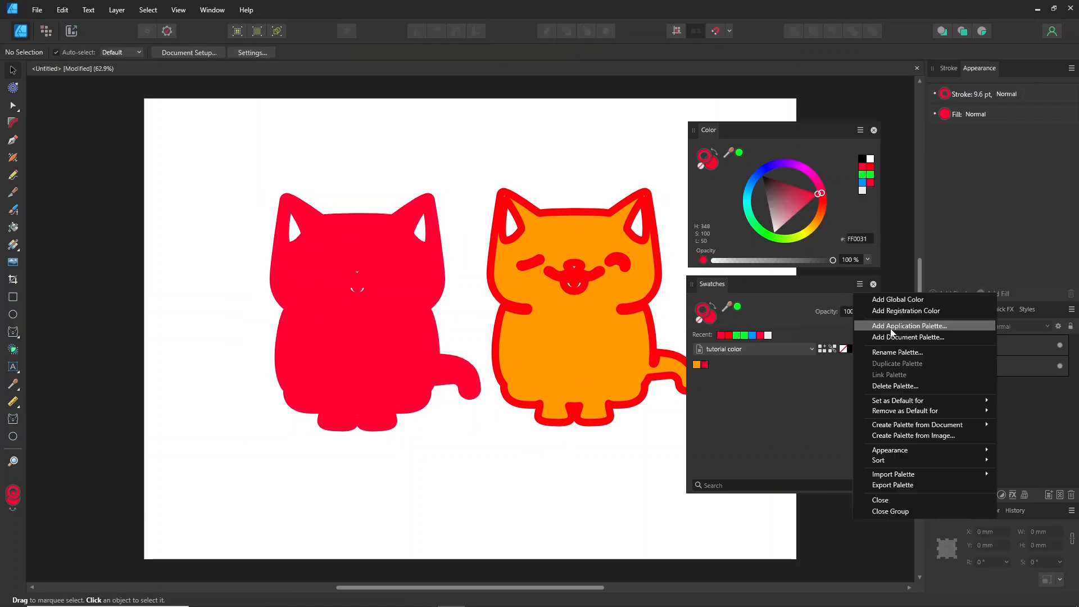
left_click(907, 325)
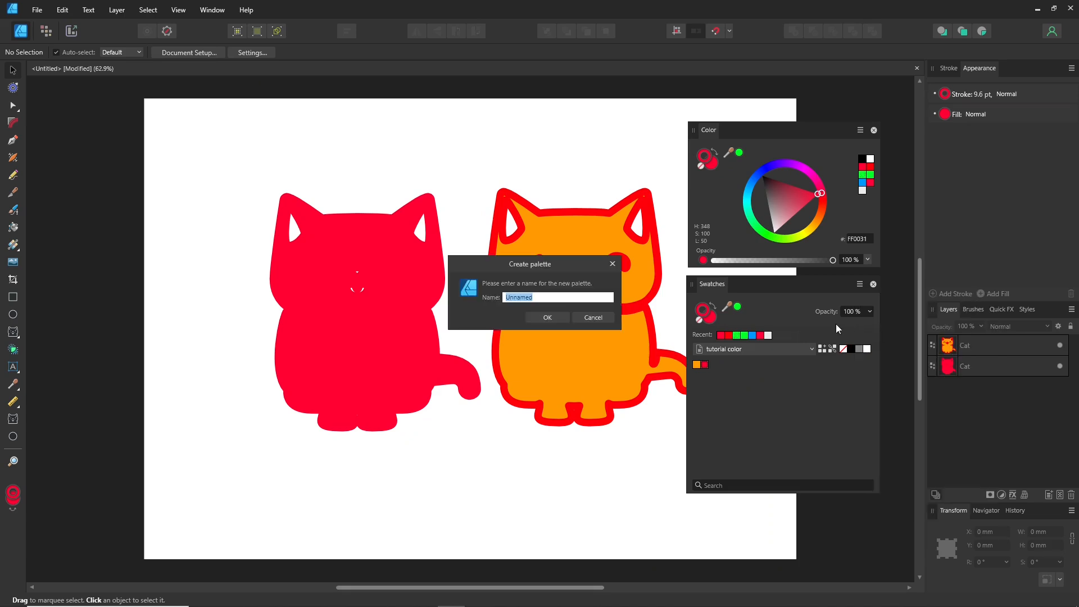
type("app")
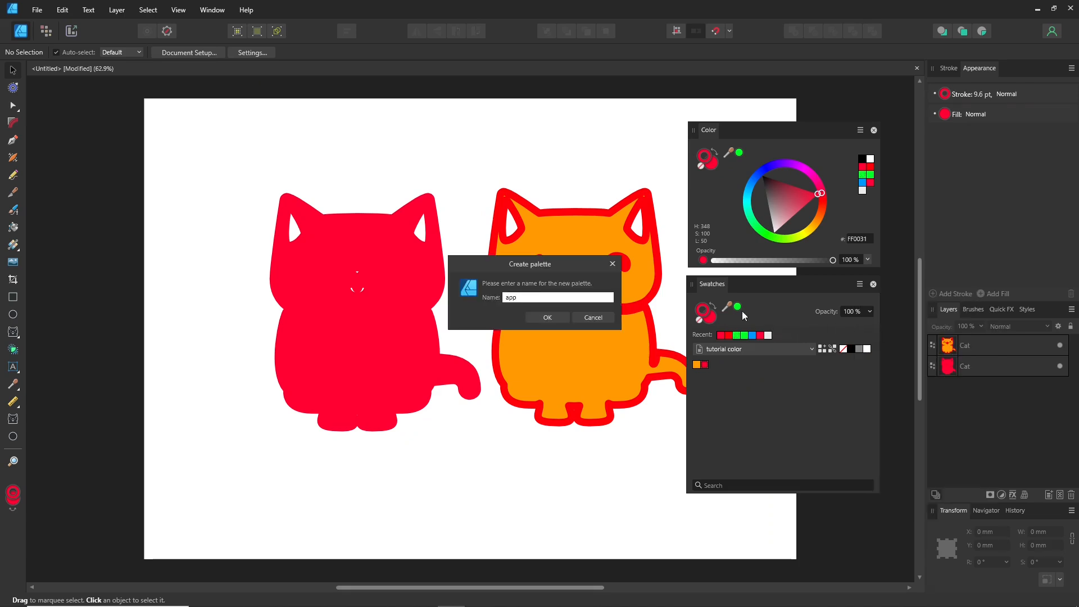
type("swa")
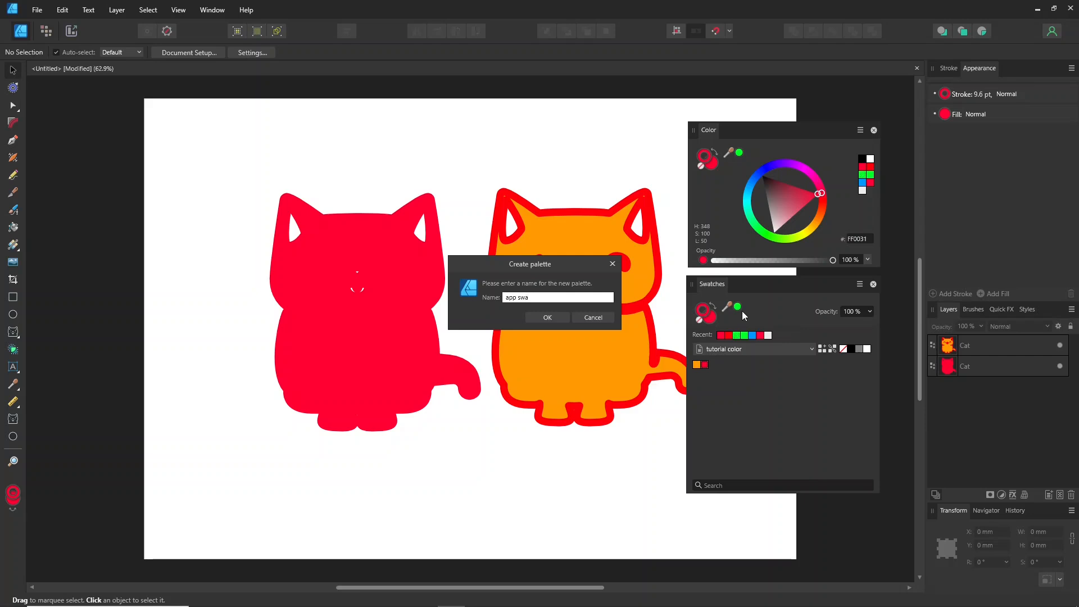
left_click(547, 317)
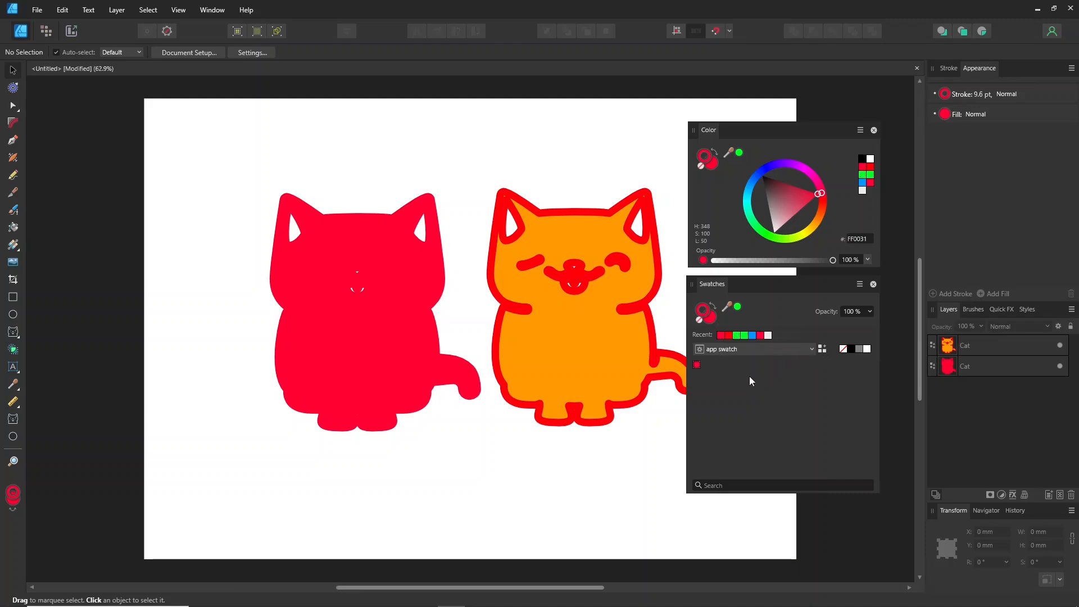
left_click(811, 349)
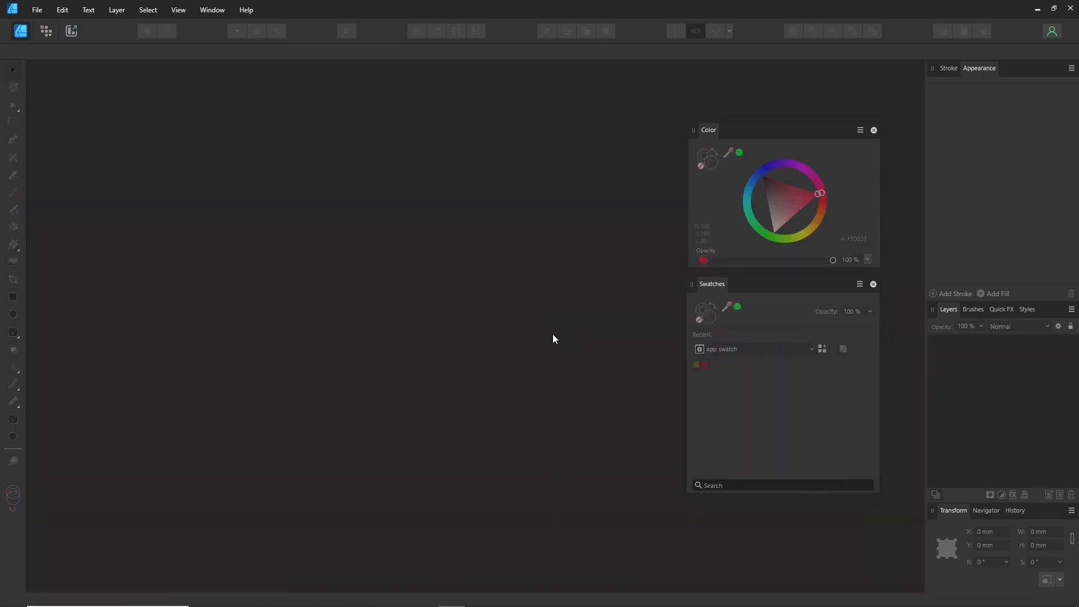
Step: Switch to the app swatch palette and change the cat's gradient from Linear to Elliptical
left_click(812, 350)
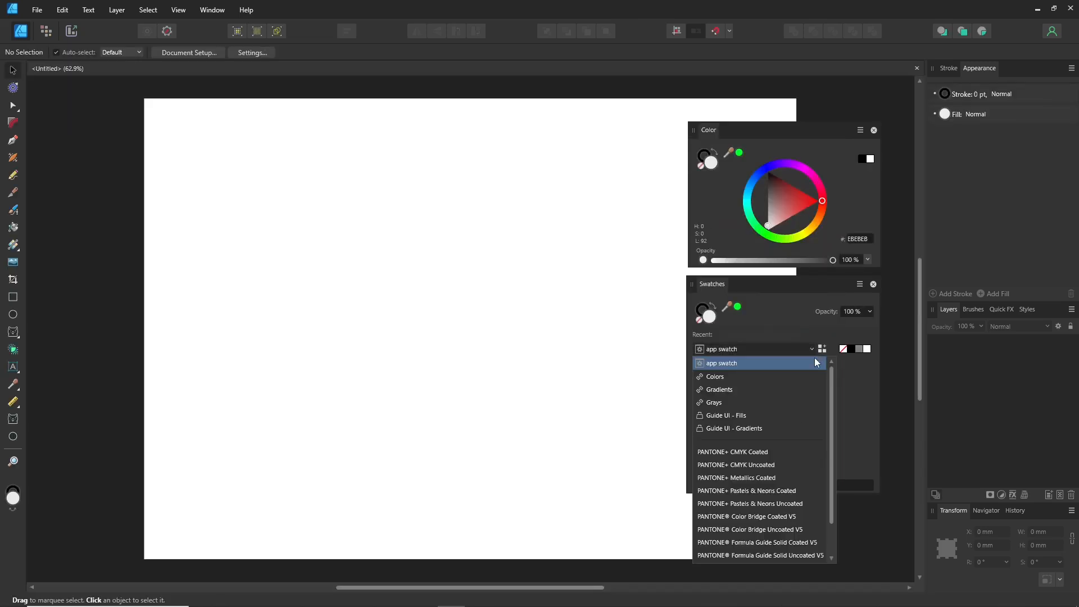
mouse_move(763, 354)
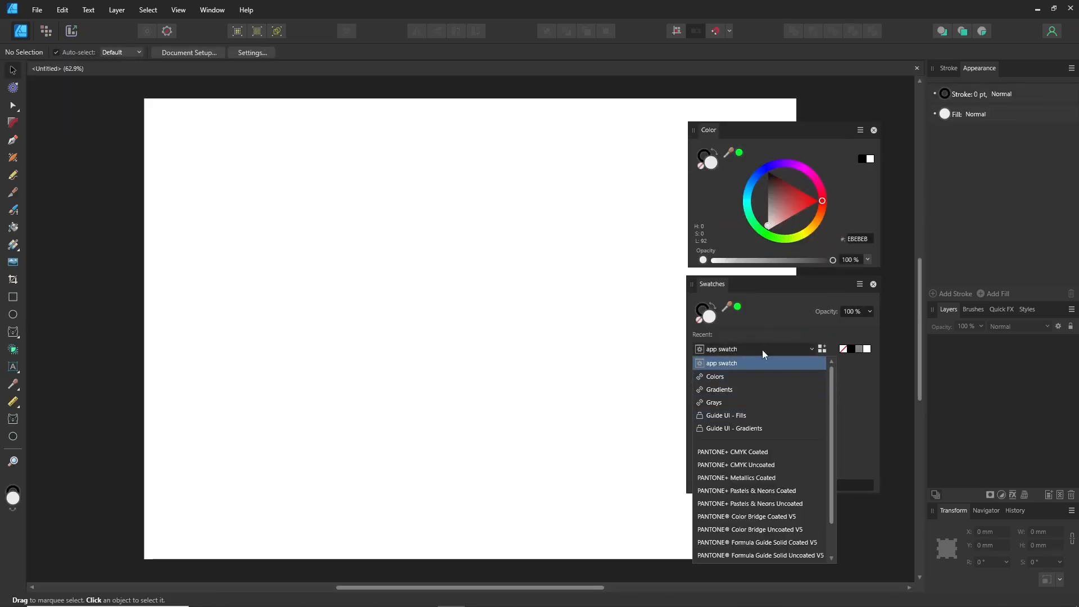
left_click(731, 428)
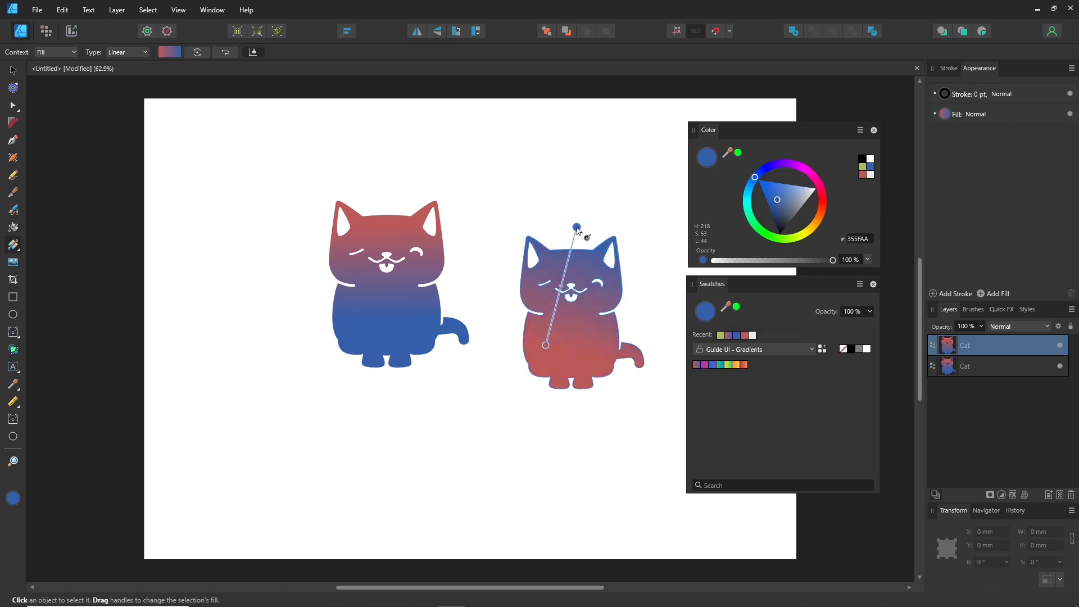
left_click(697, 365)
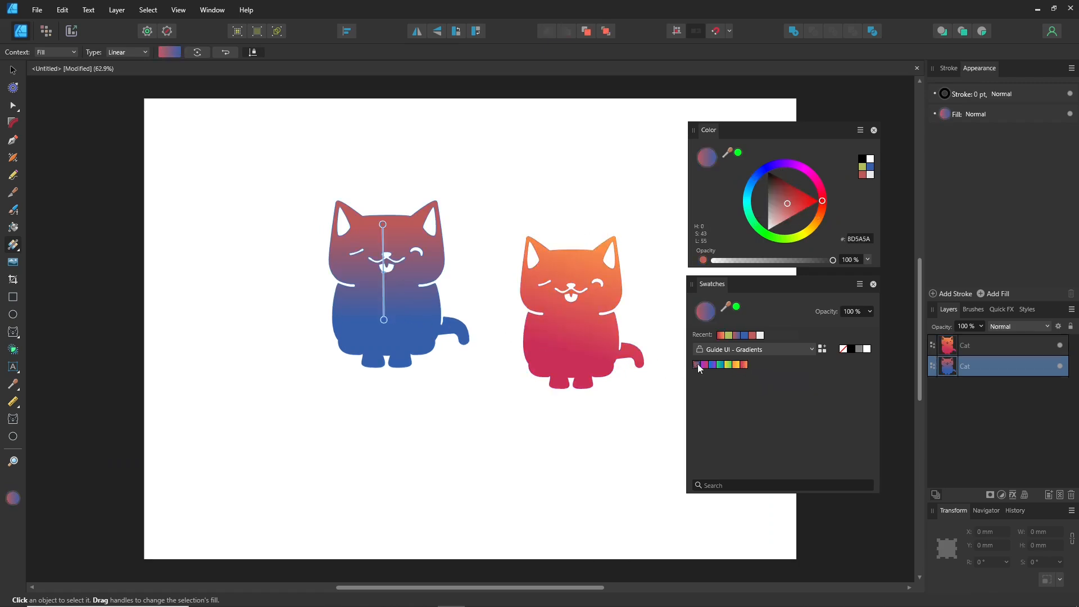
left_click(127, 52)
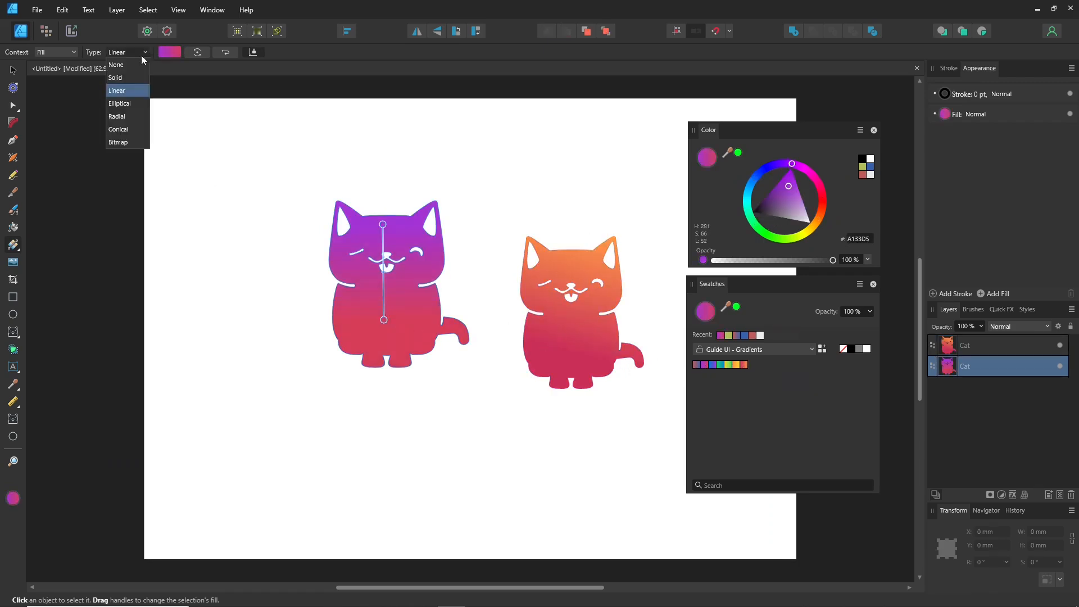
left_click(120, 104)
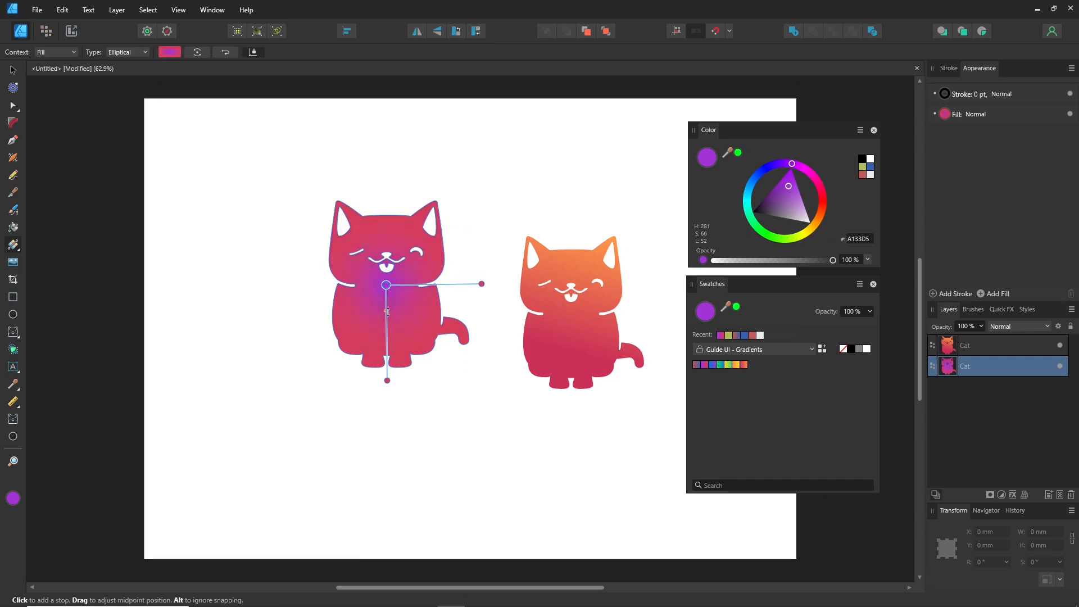
left_click(11, 69)
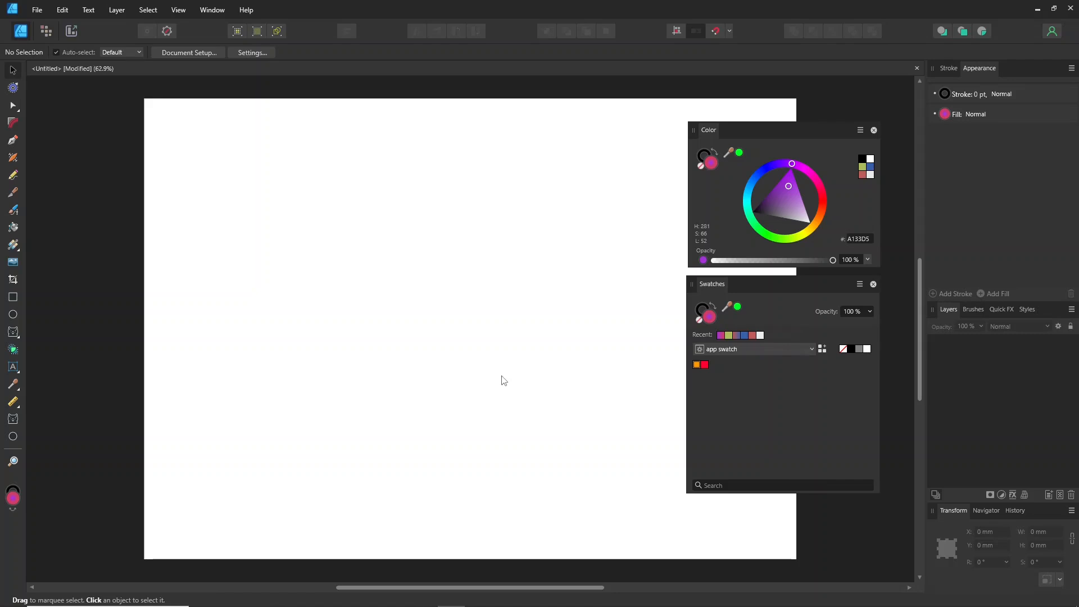
Step: Create a ten-colour document palette 'flower' from the flower photo
left_click(860, 285)
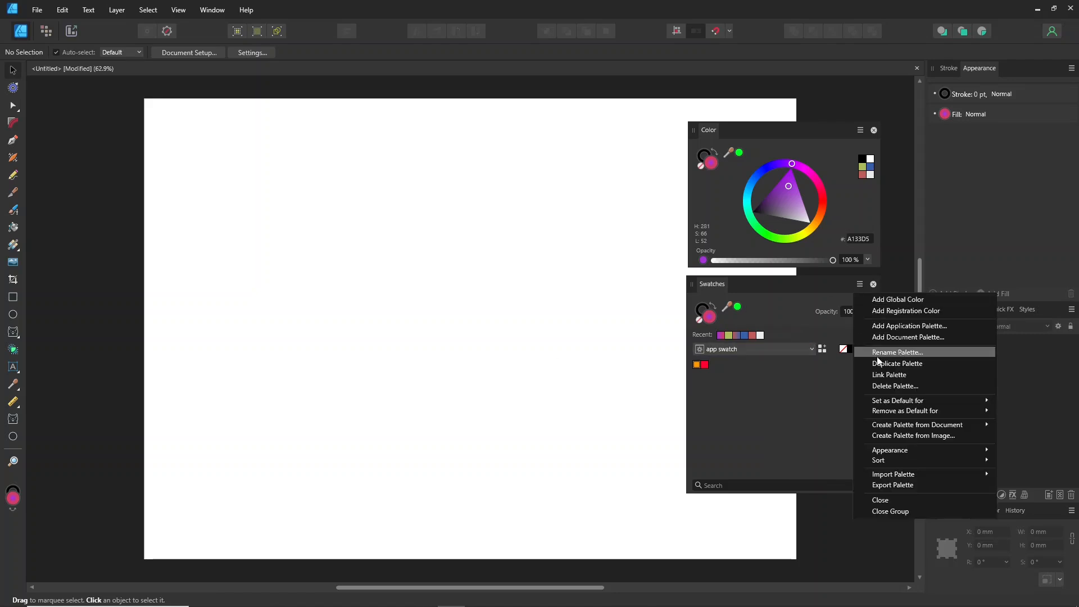
left_click(913, 435)
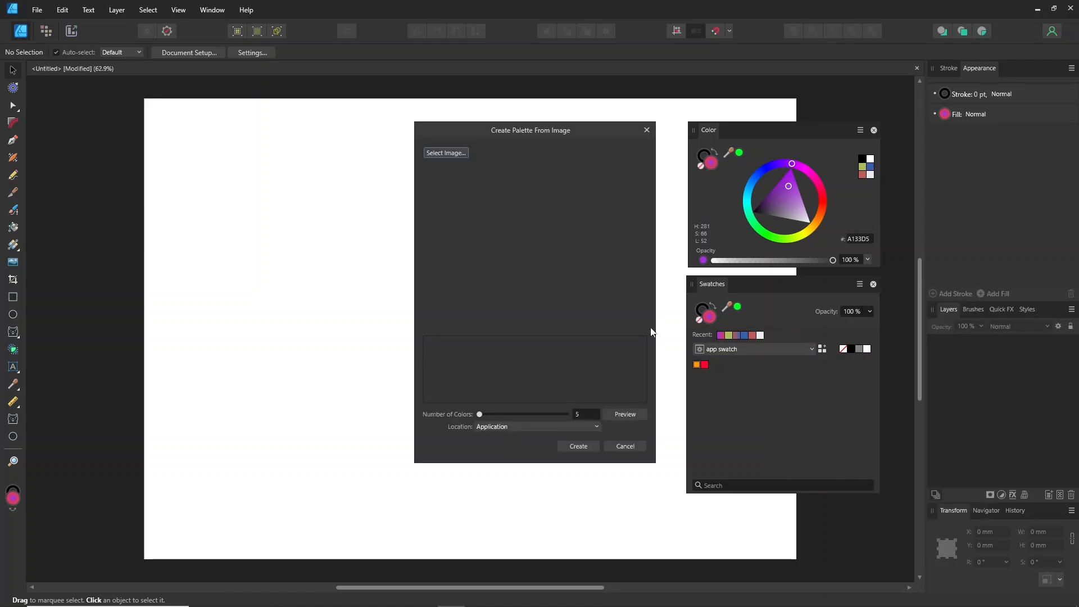
left_click(446, 153)
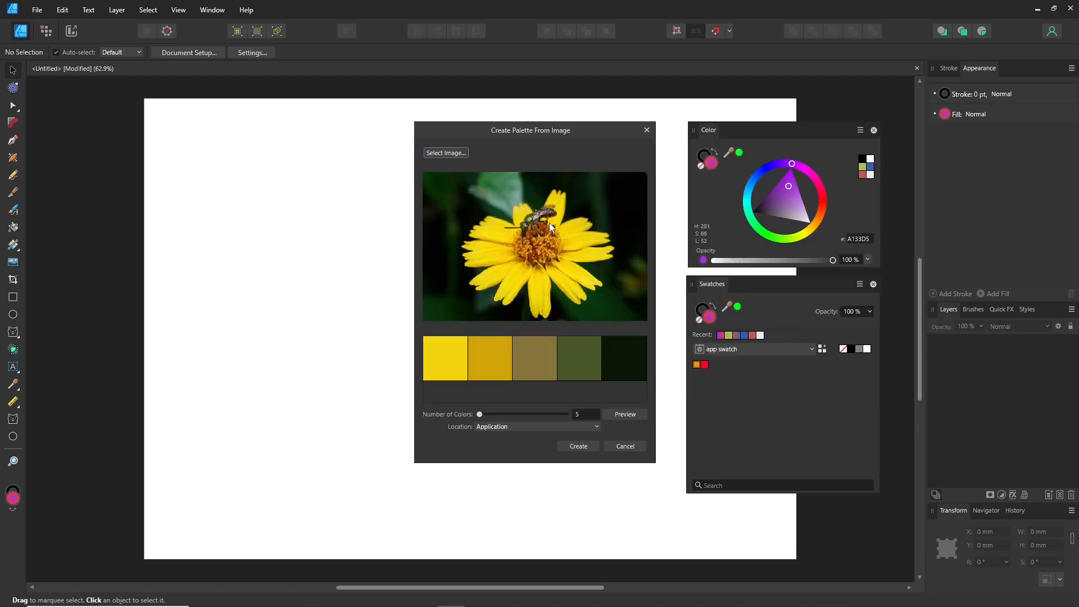
left_click(535, 426)
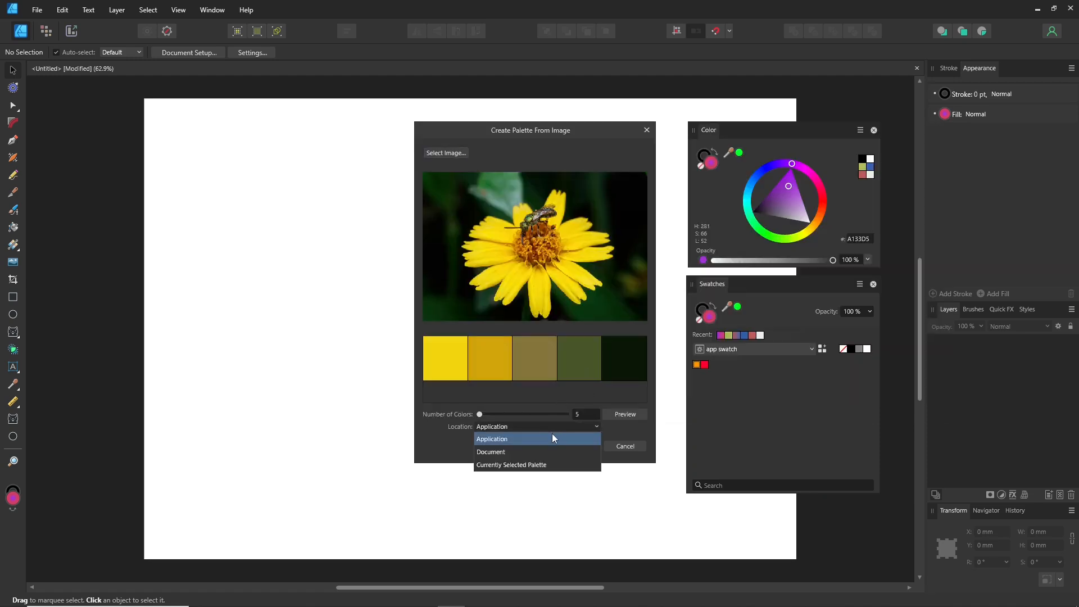
left_click(491, 451)
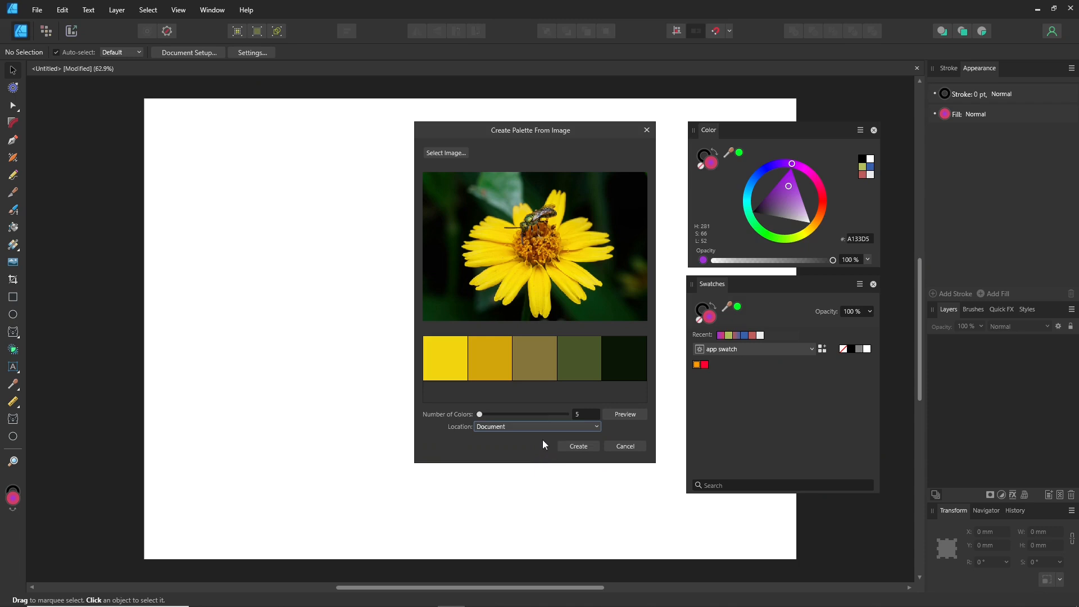
type("7")
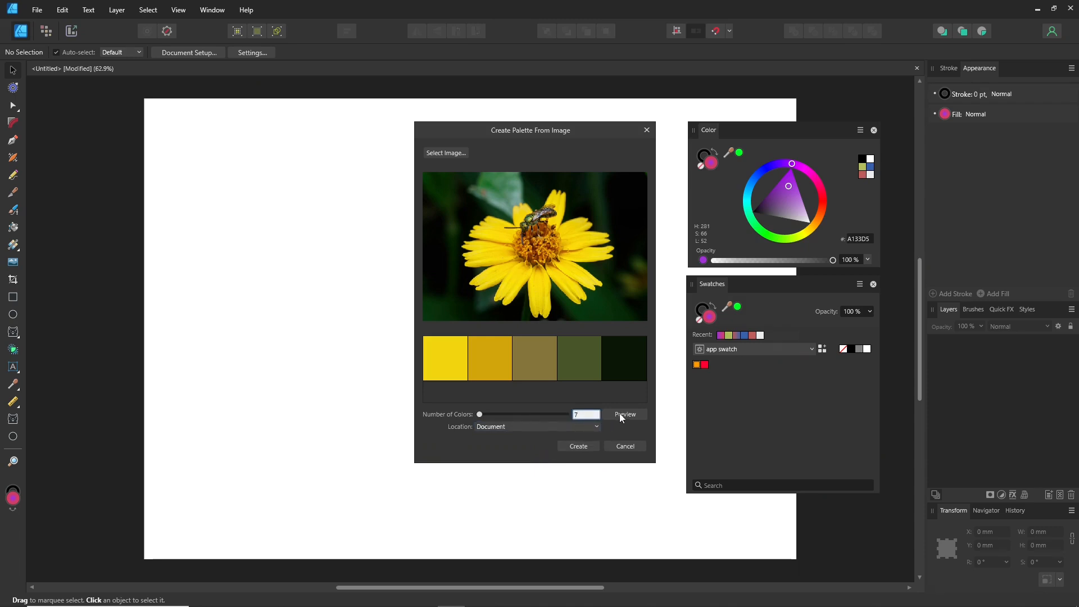
left_click(623, 413)
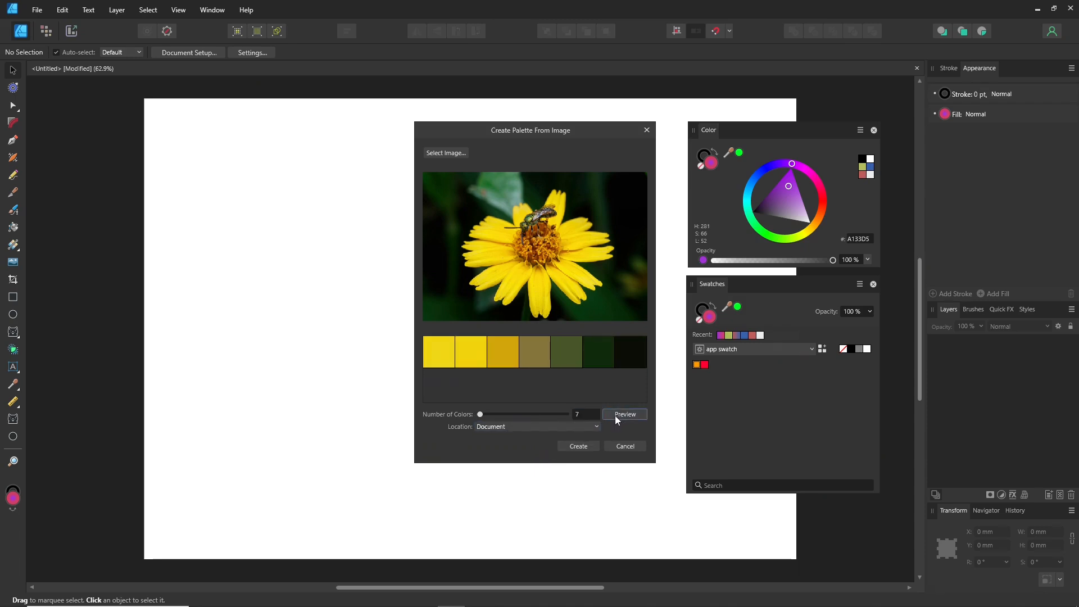
left_click(585, 413)
type("10")
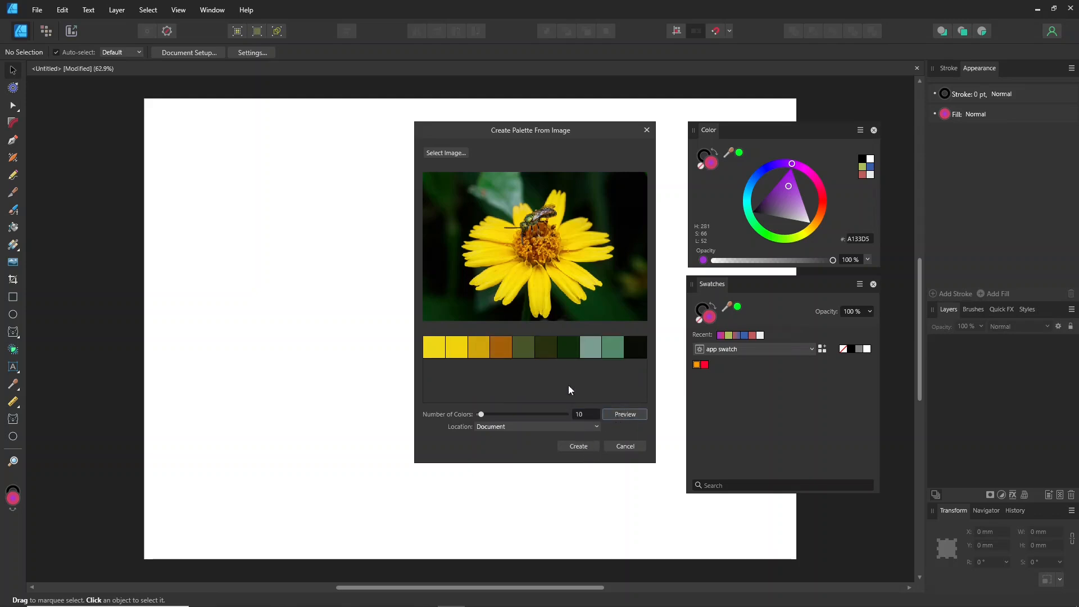
left_click(577, 446)
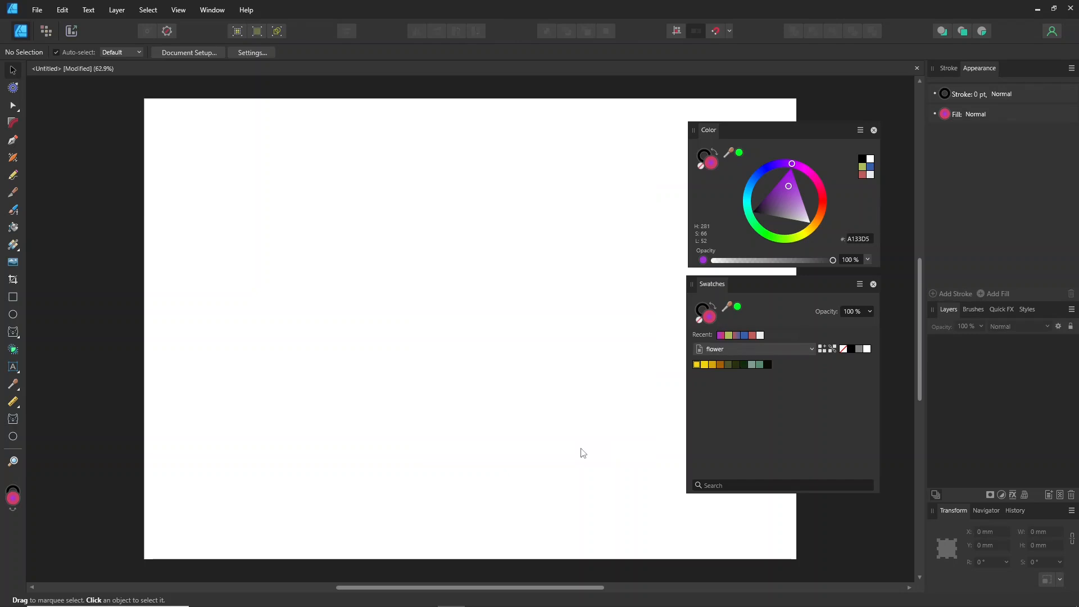
mouse_move(410, 317)
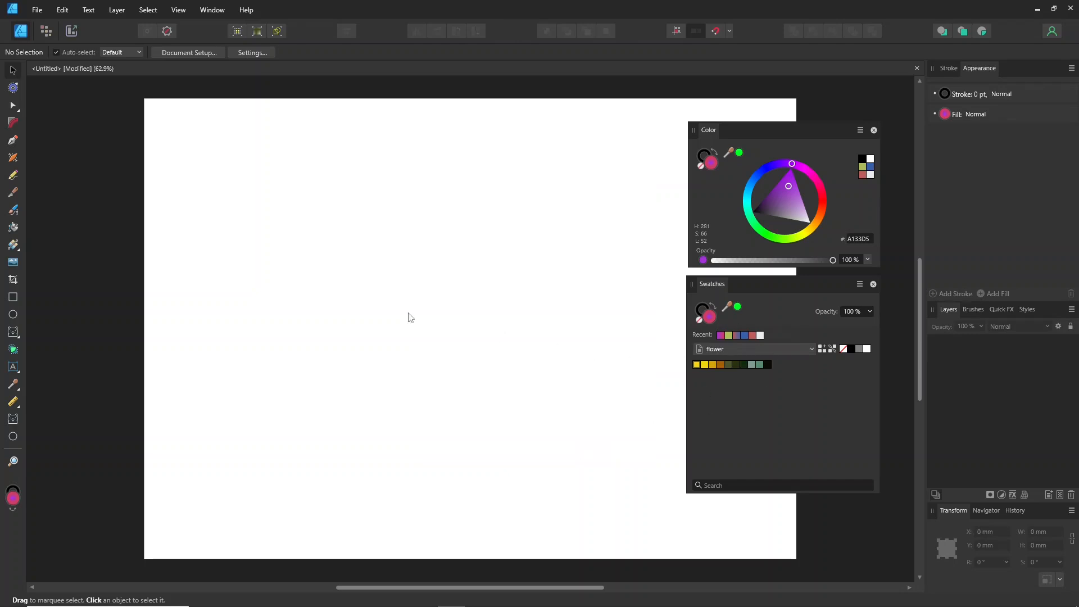
Step: Draw a cat with a dark olive fill and yellow outline, adjusting its thickness
left_click_drag(234, 168, 375, 304)
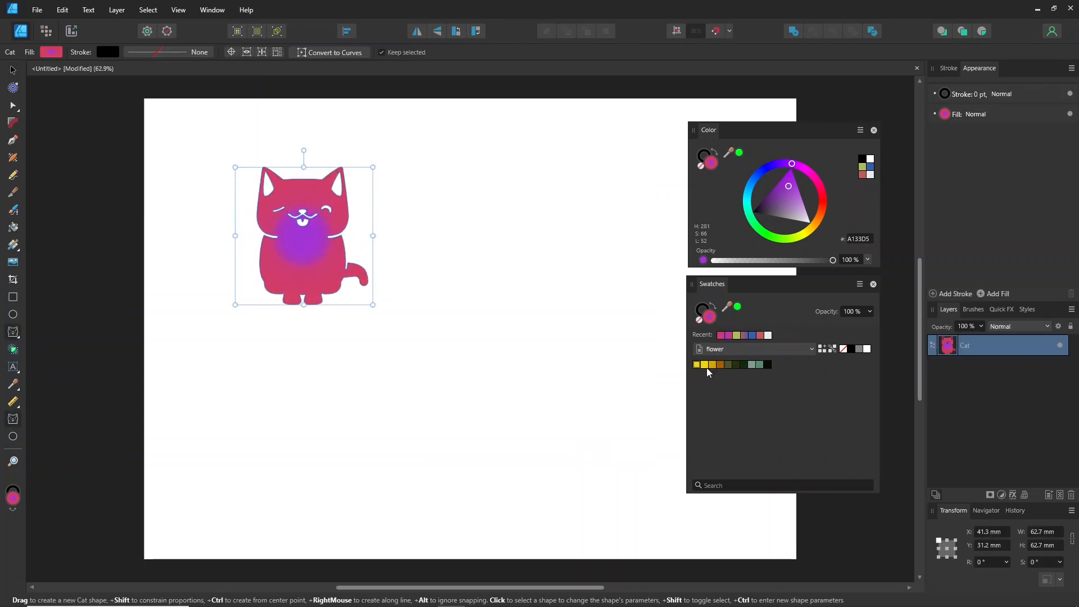
left_click(703, 364)
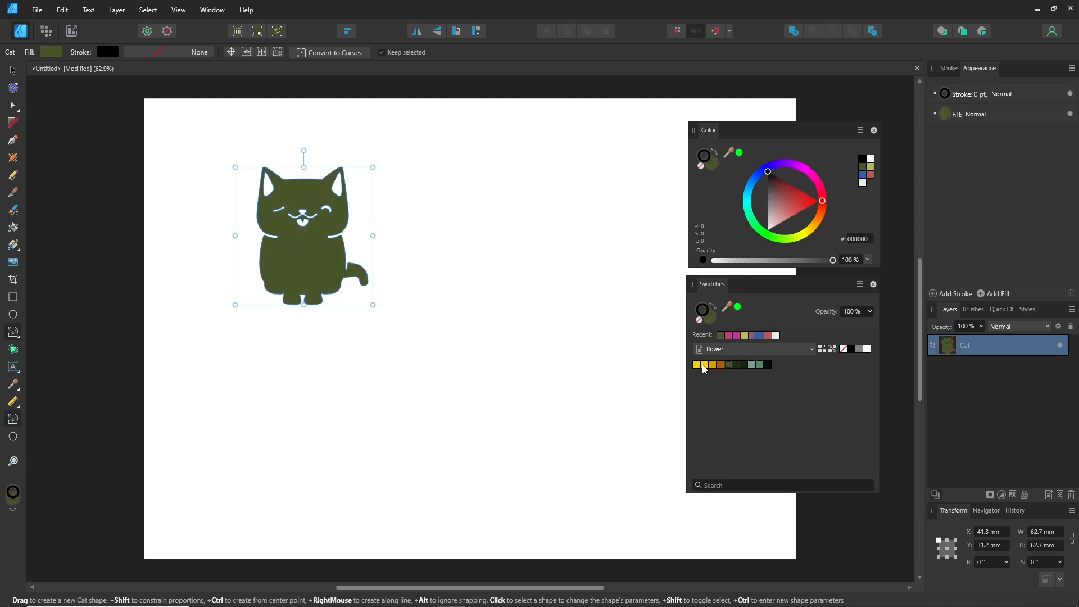
left_click(697, 364)
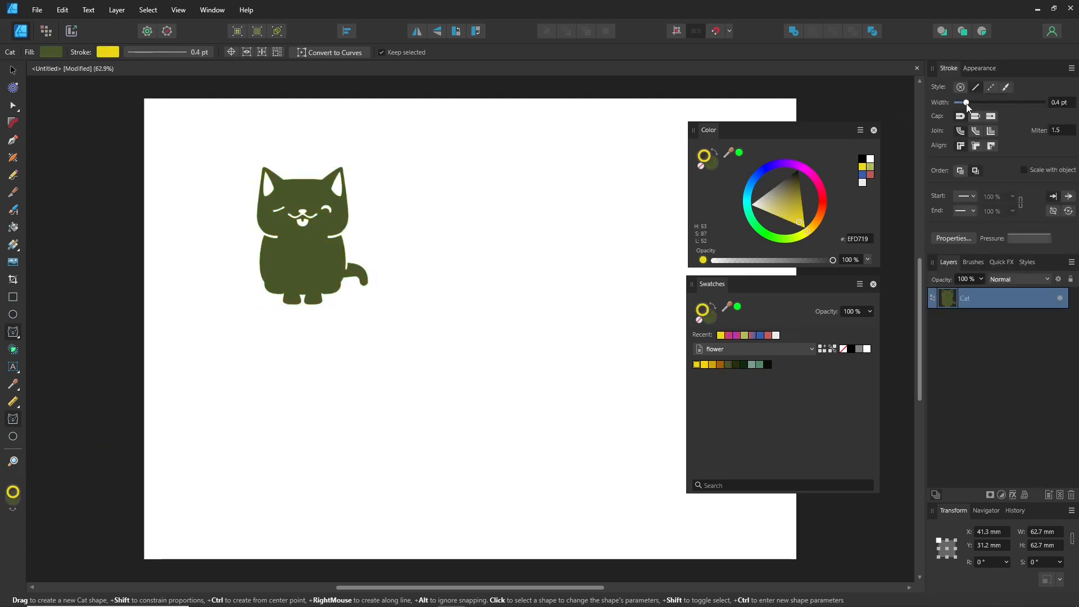
left_click_drag(965, 102, 983, 102)
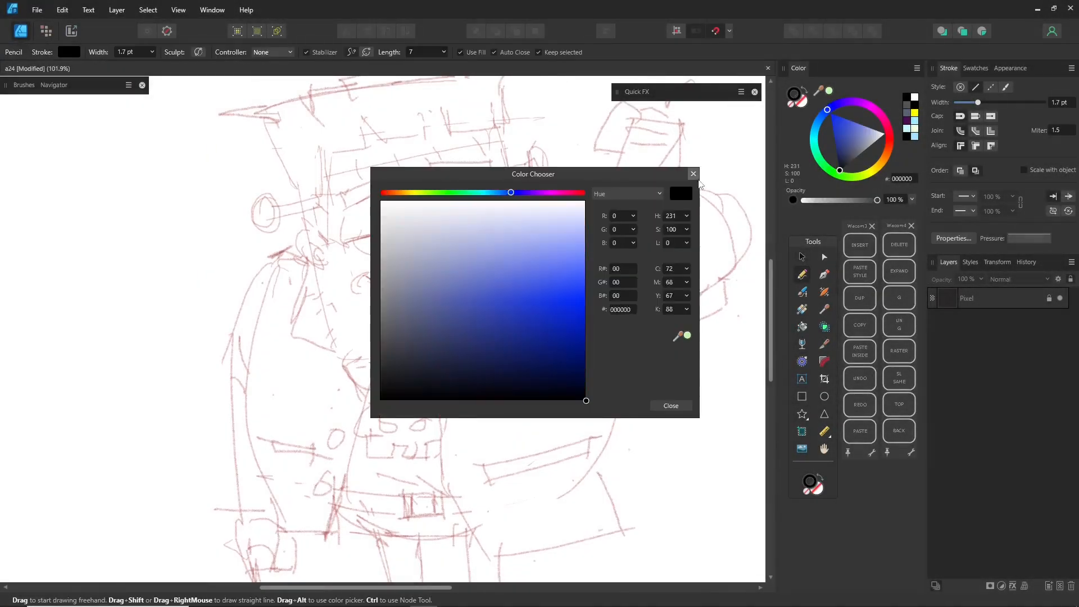
Step: Confirm black as the Pencil stroke colour for tracing the monster's outlines
left_click(669, 405)
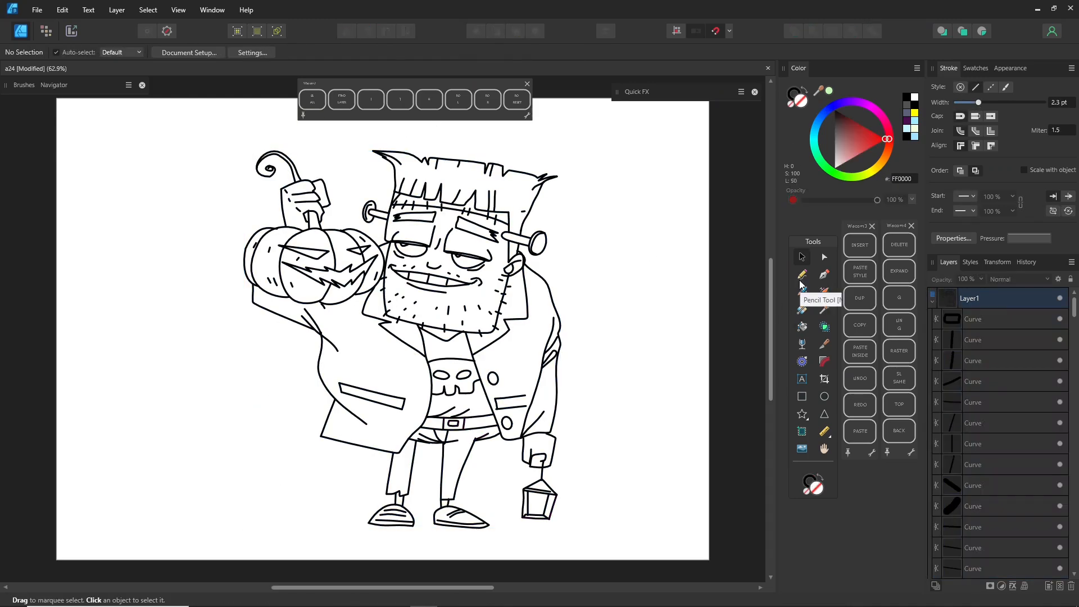
Step: Use Vector Flood Fill to colour the character's enclosed regions
left_click(802, 274)
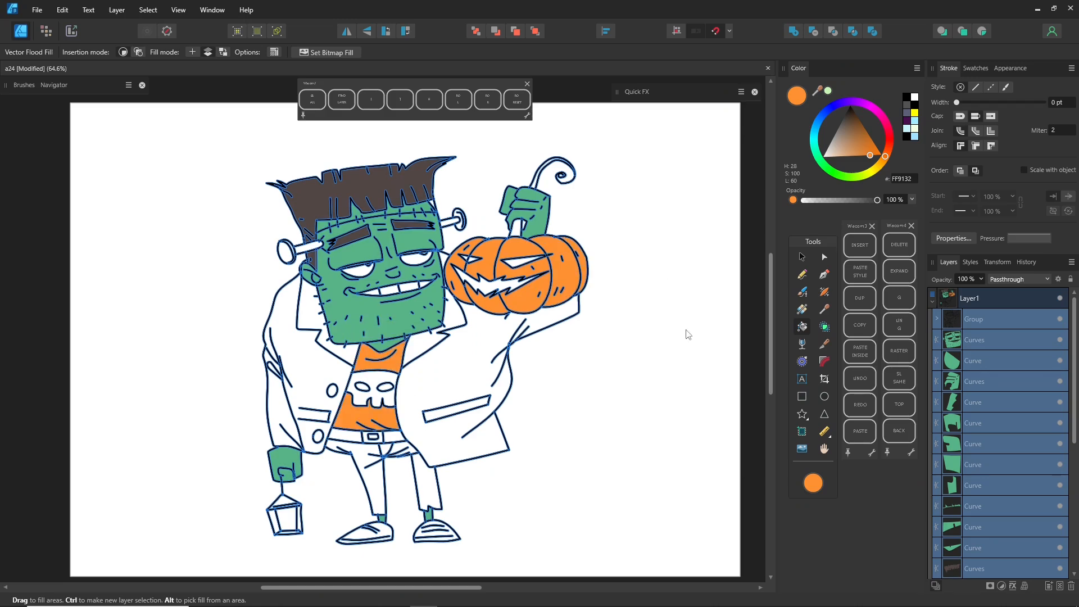
left_click(460, 411)
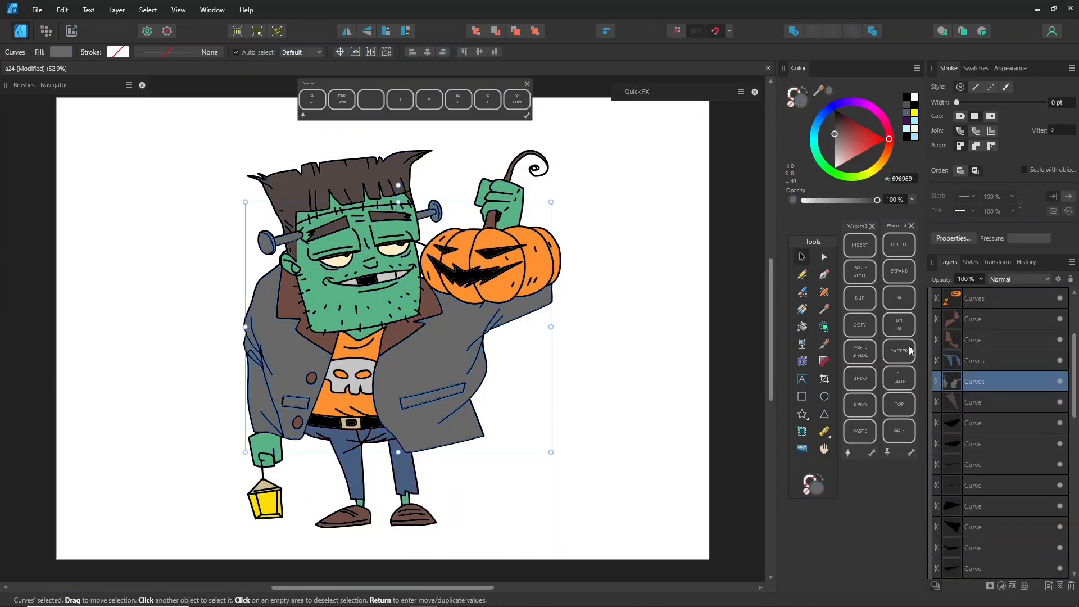
Step: Add darker shadow shapes, then lighter highlight shapes on the HL layer
left_click(899, 378)
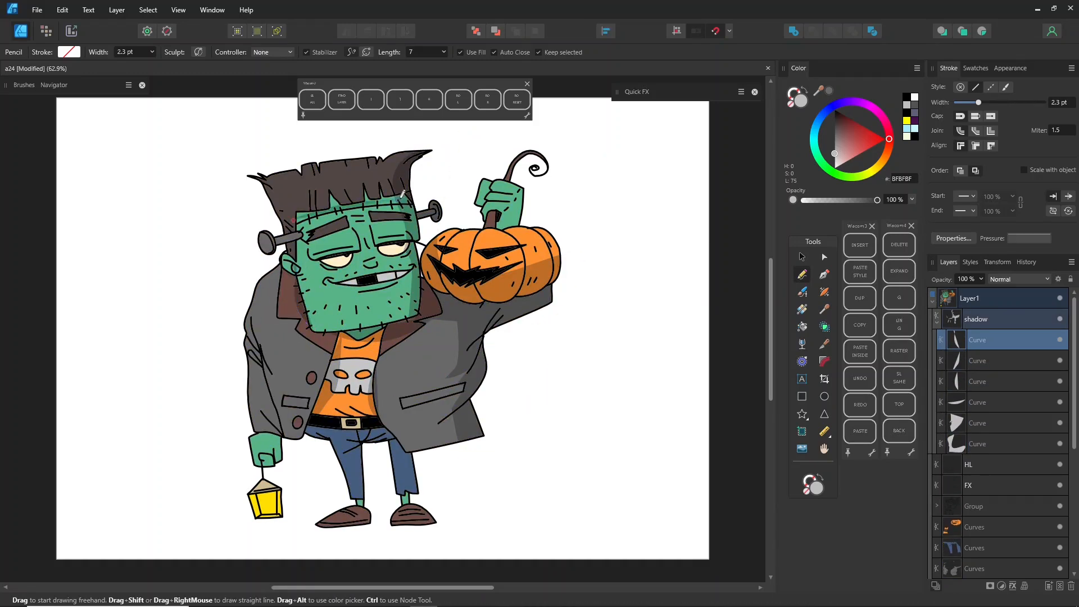
left_click(344, 325)
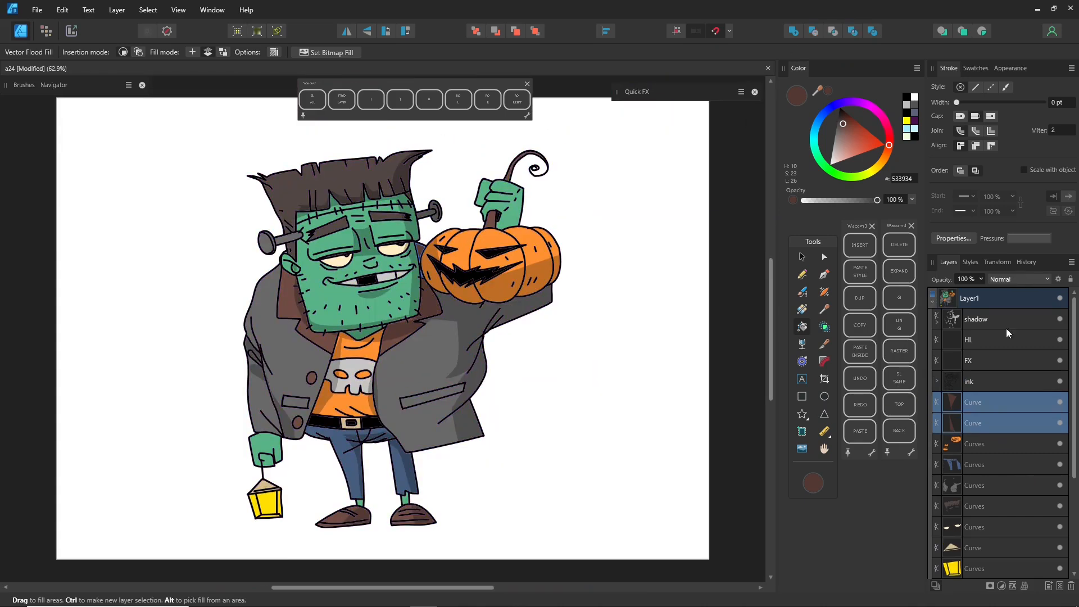
left_click(802, 290)
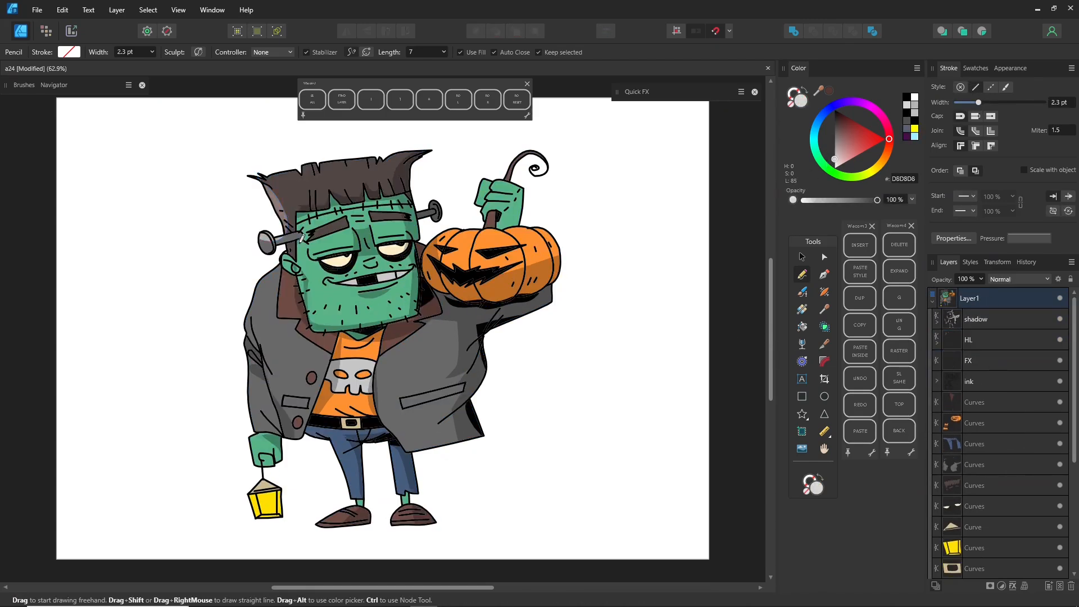
left_click(937, 339)
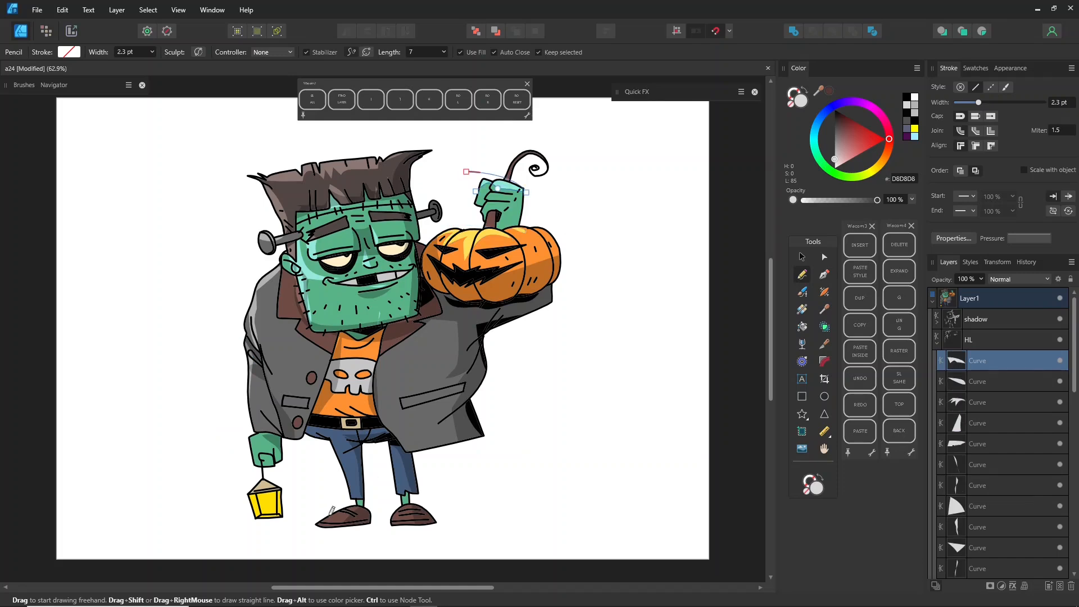
Step: Add the yellow gradient glow and ground shadow, then deselect everything
left_click(824, 257)
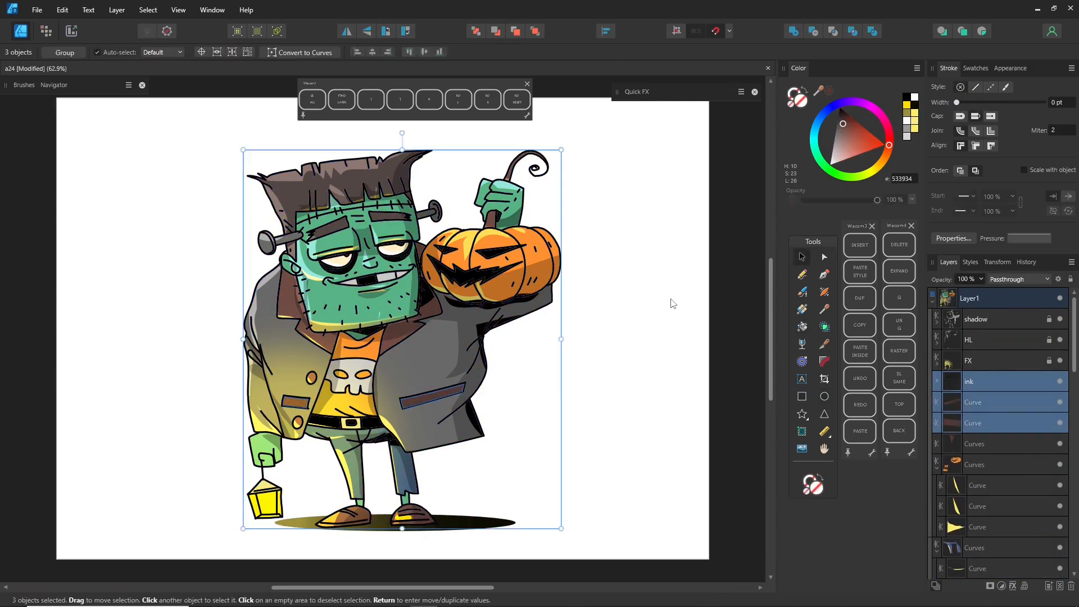
left_click(654, 303)
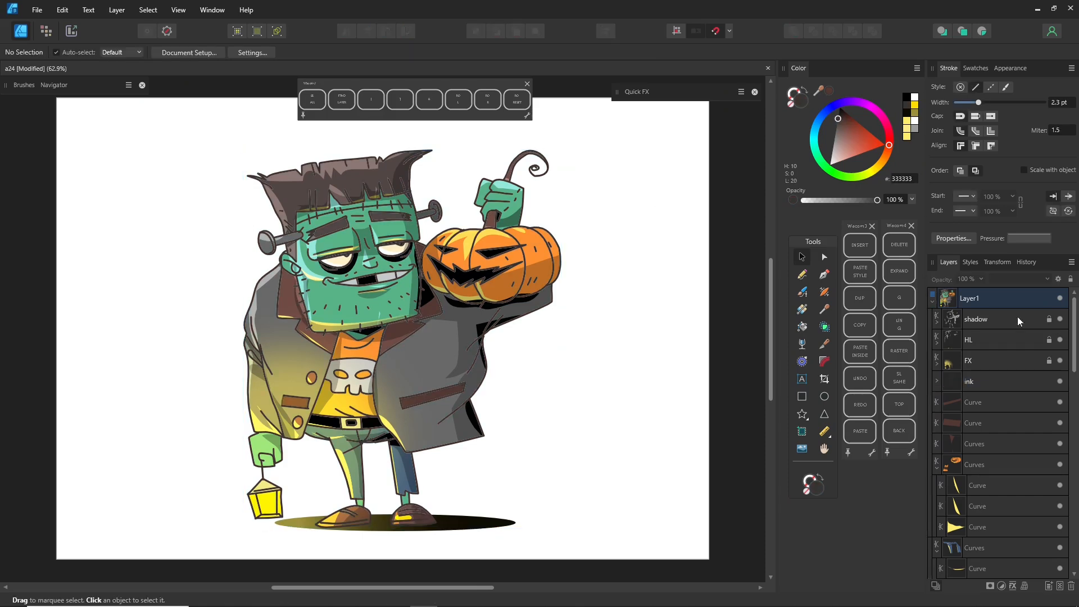